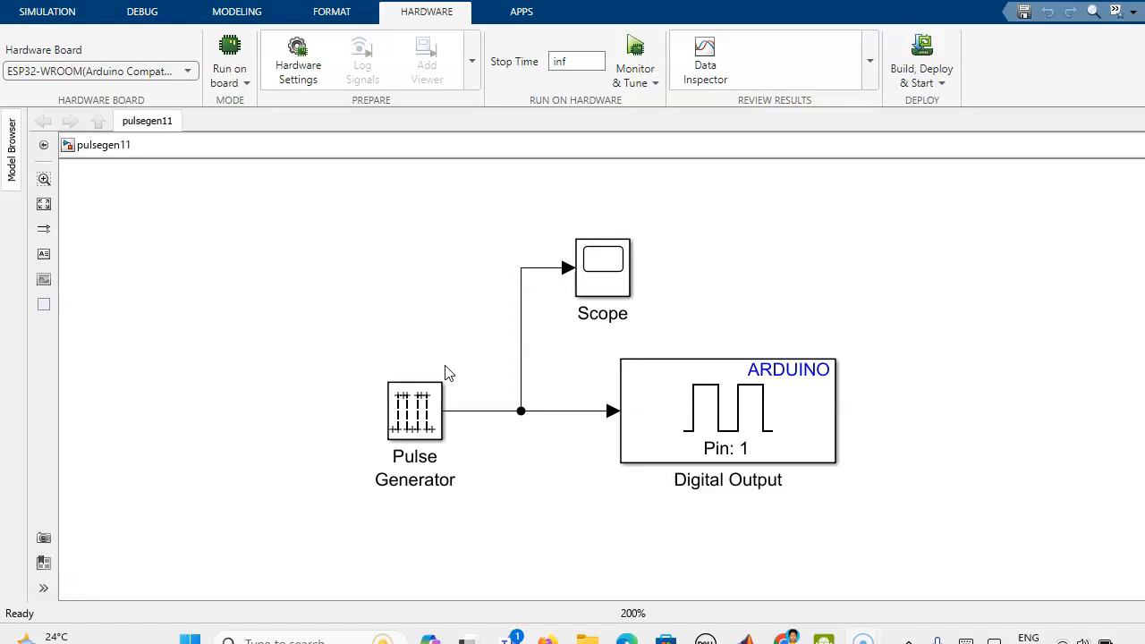
mouse_move(438, 363)
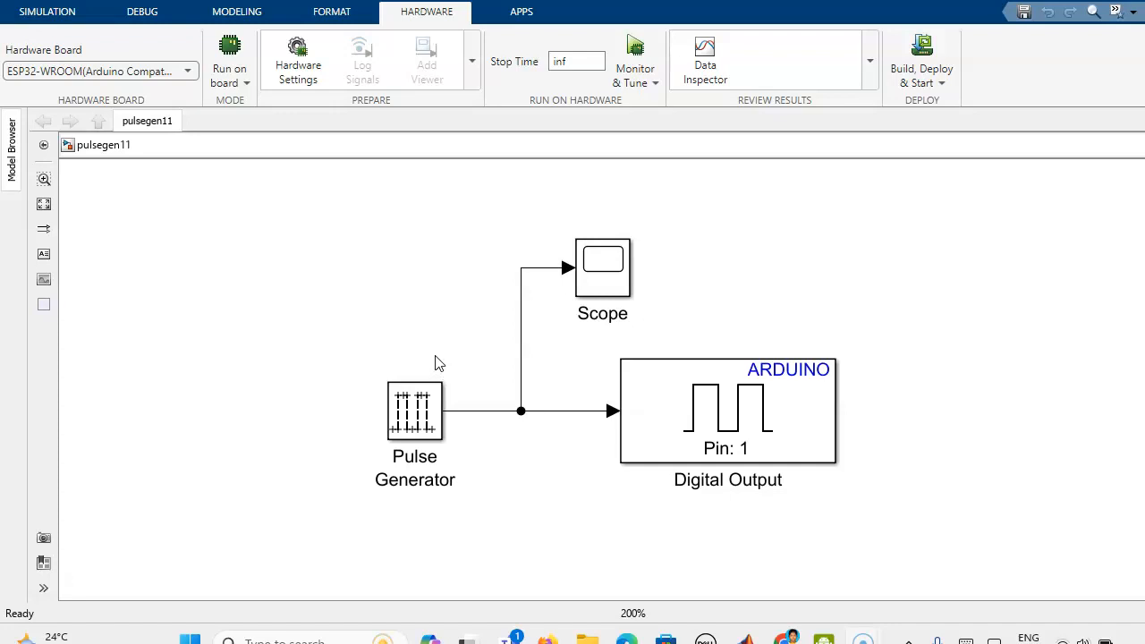
mouse_move(613, 416)
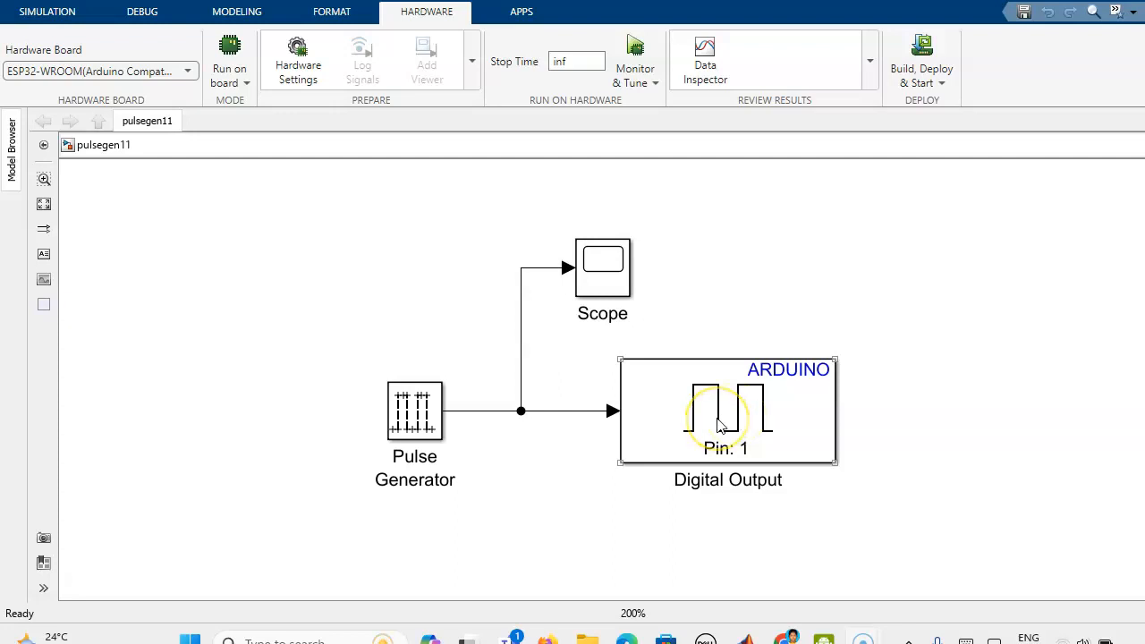
Confirm the ESP32 Digital Output block stays on pin 1
click(727, 411)
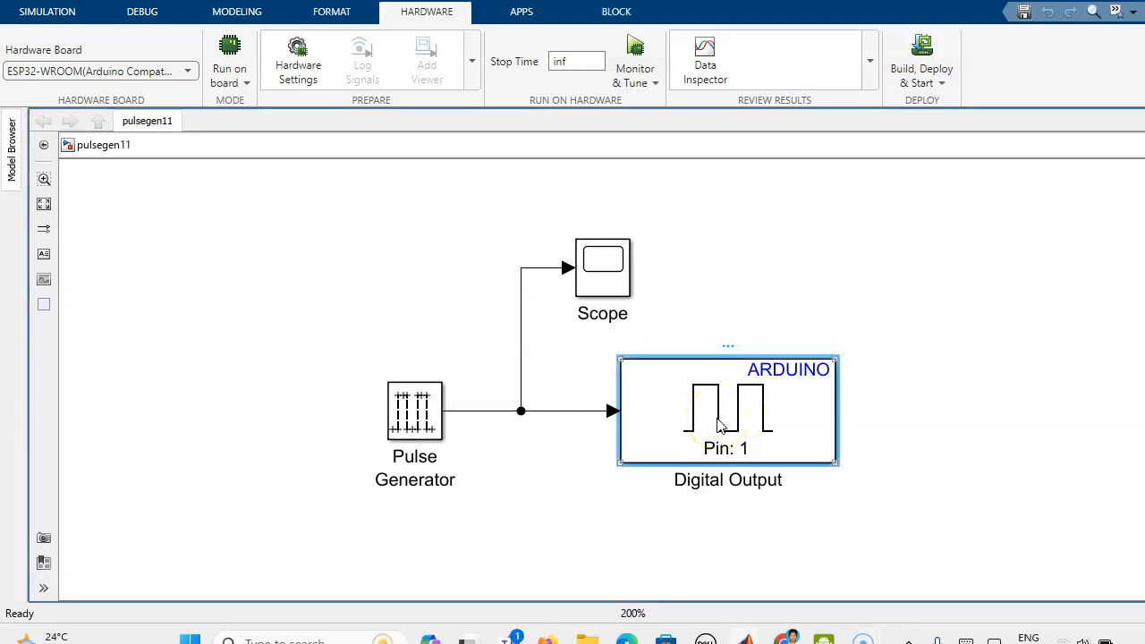
double_click(727, 410)
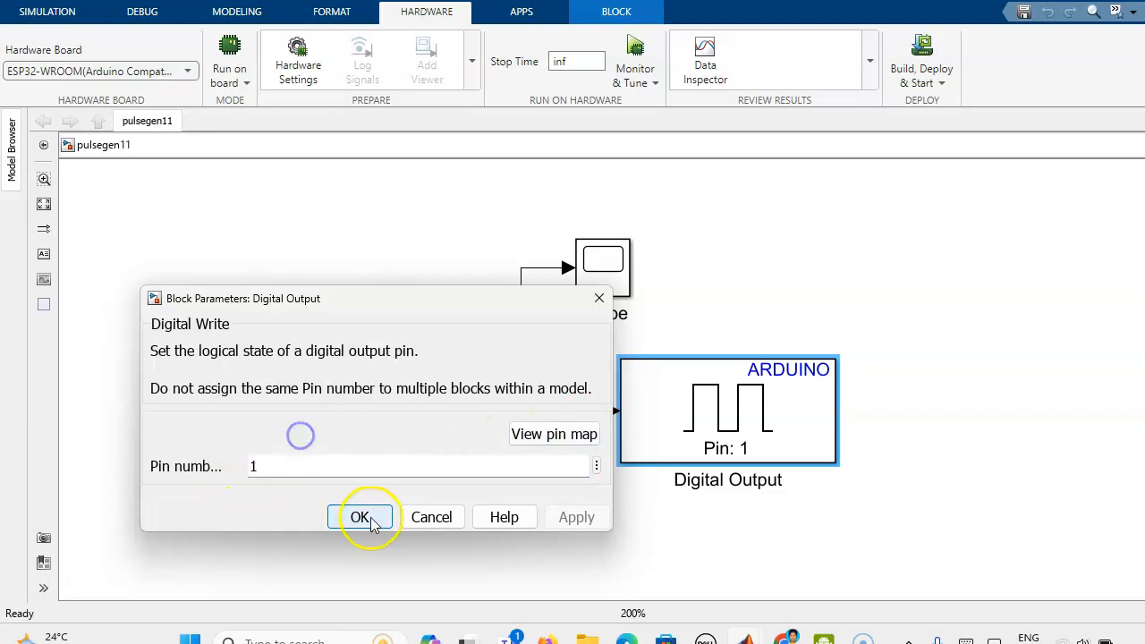
click(359, 517)
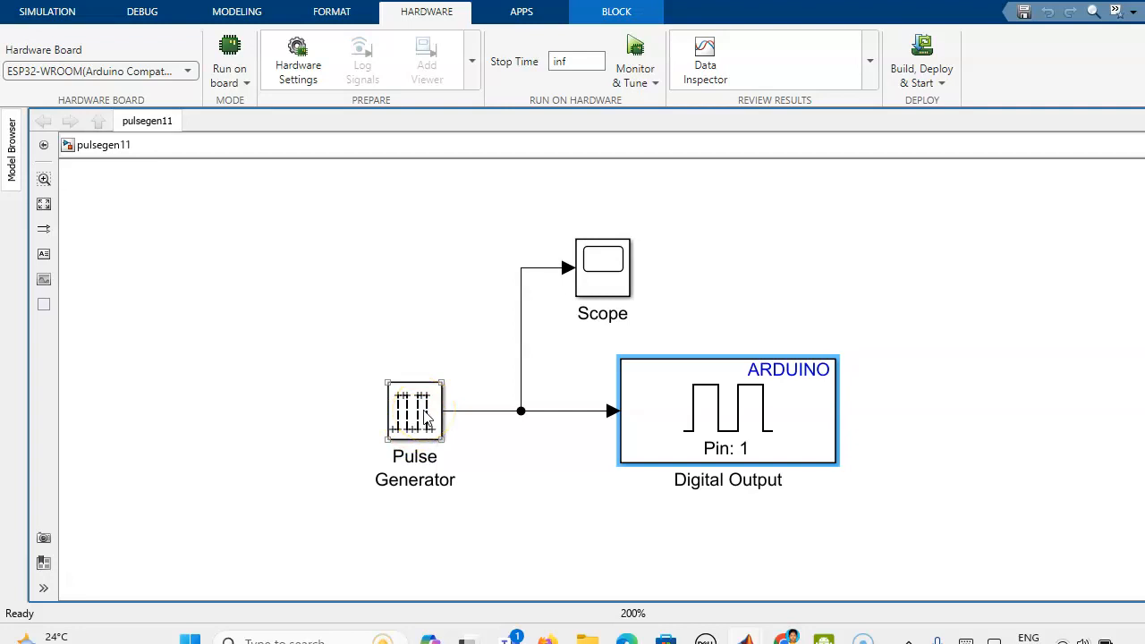
Show the Pulse Generator's amplitude 1, period 1000, pulse width 500 and phase delay 0
double_click(414, 412)
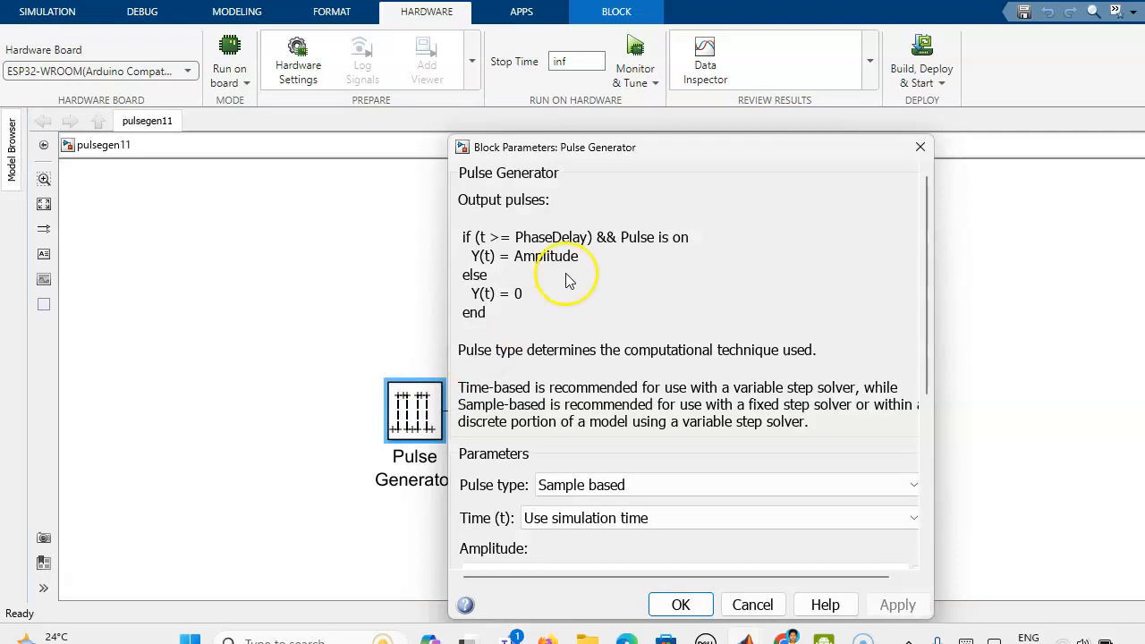
drag(554, 147, 505, 41)
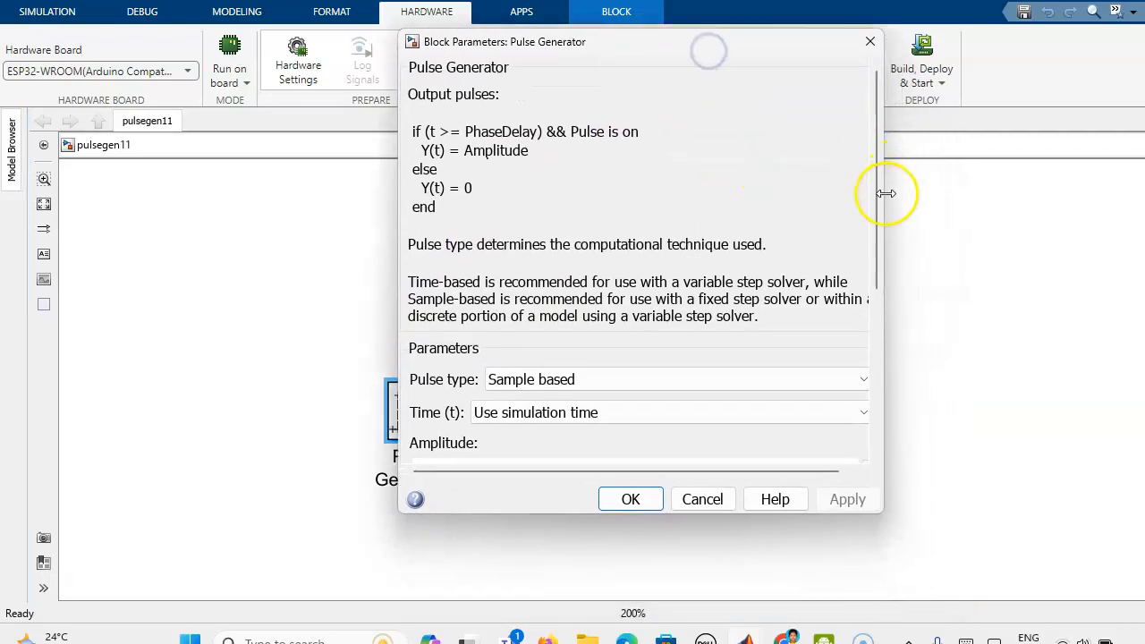
scroll(down, 3)
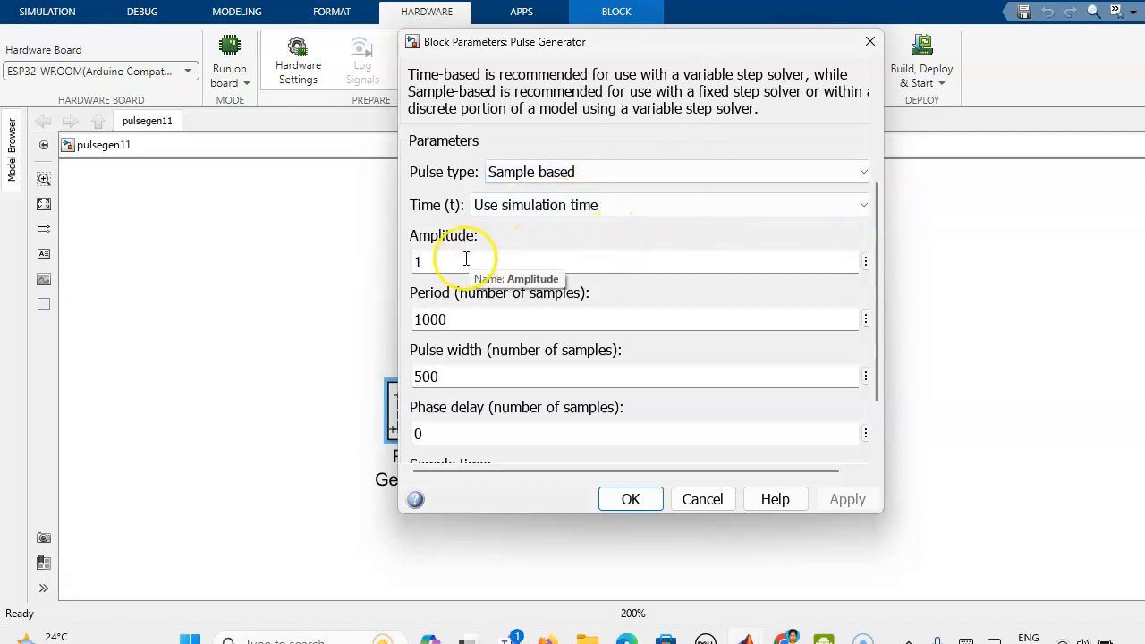
mouse_move(479, 319)
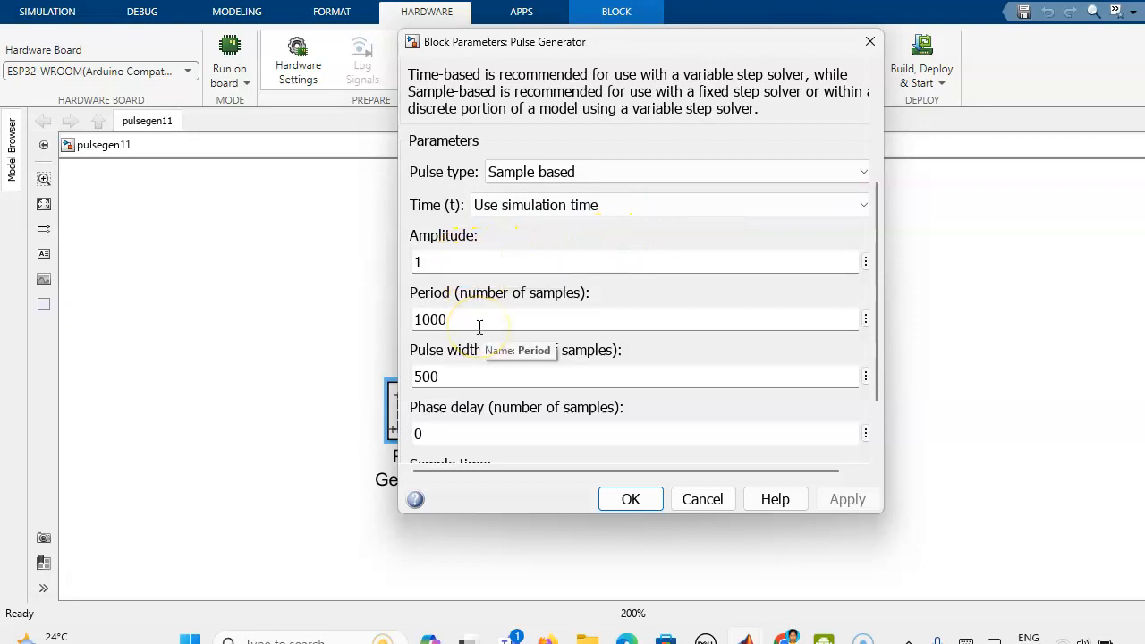
mouse_move(490, 376)
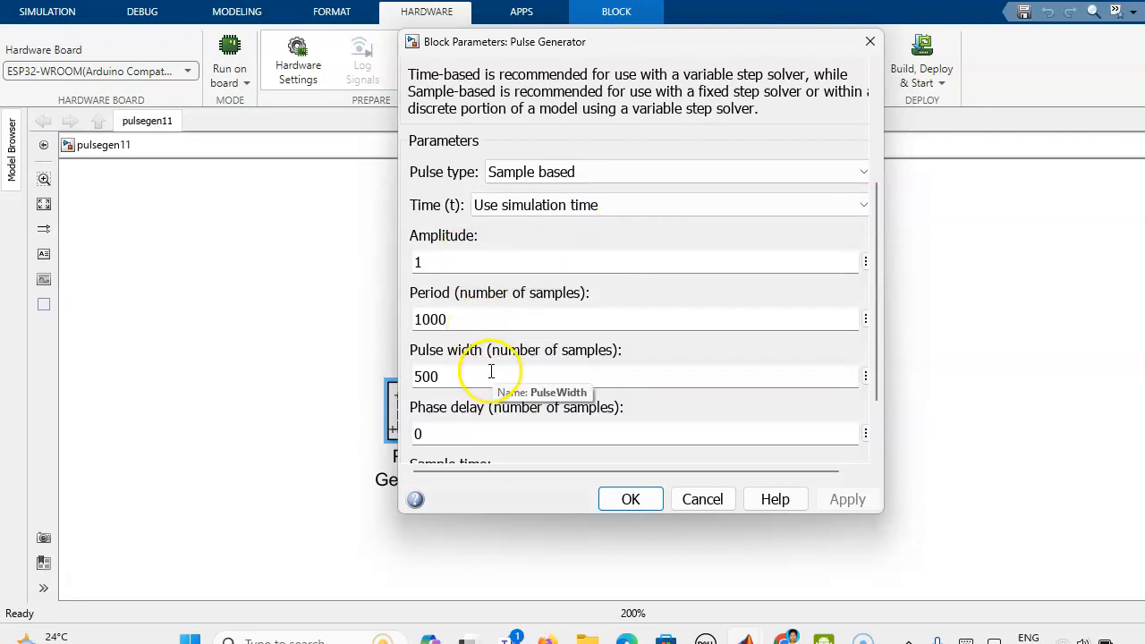
Review sample time 0.001 and accept the Pulse Generator settings unchanged
scroll(down, 3)
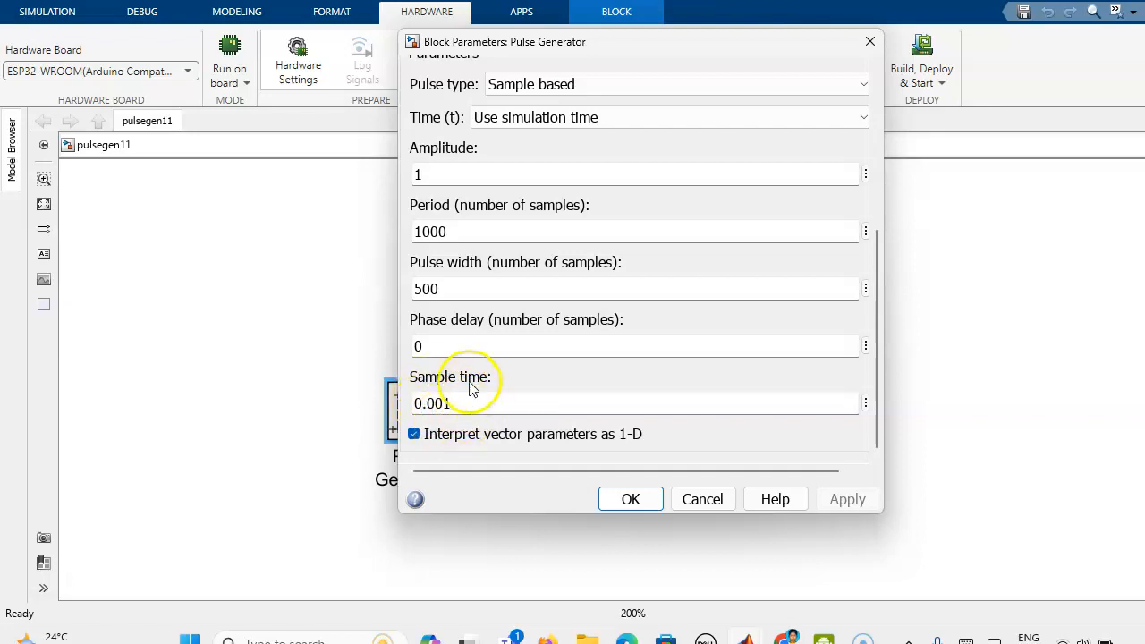
mouse_move(457, 403)
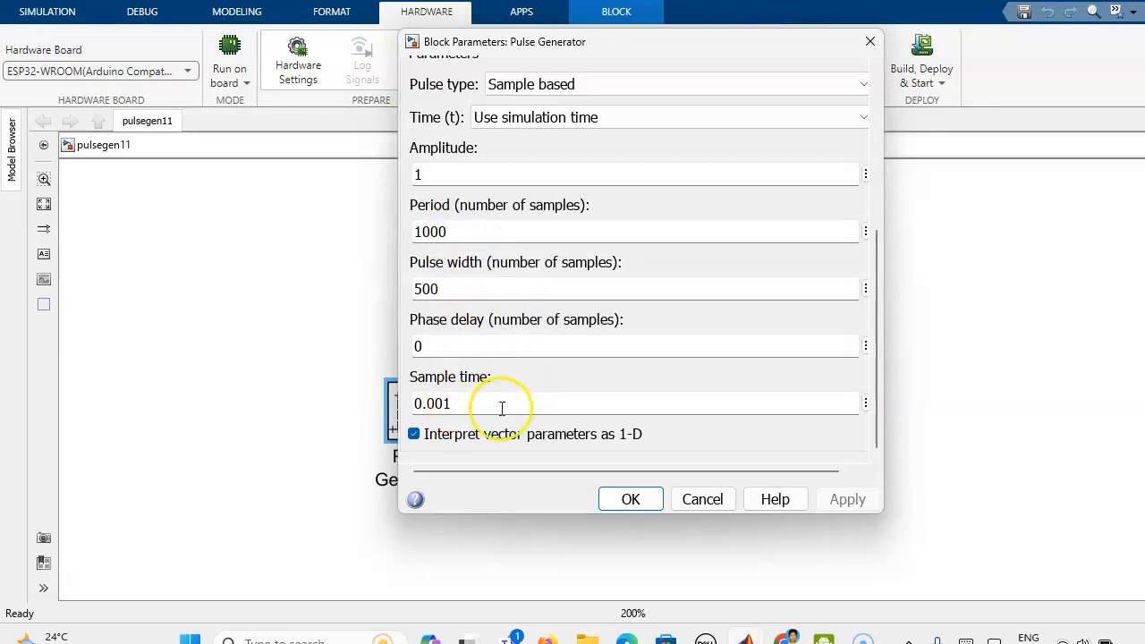
mouse_move(497, 396)
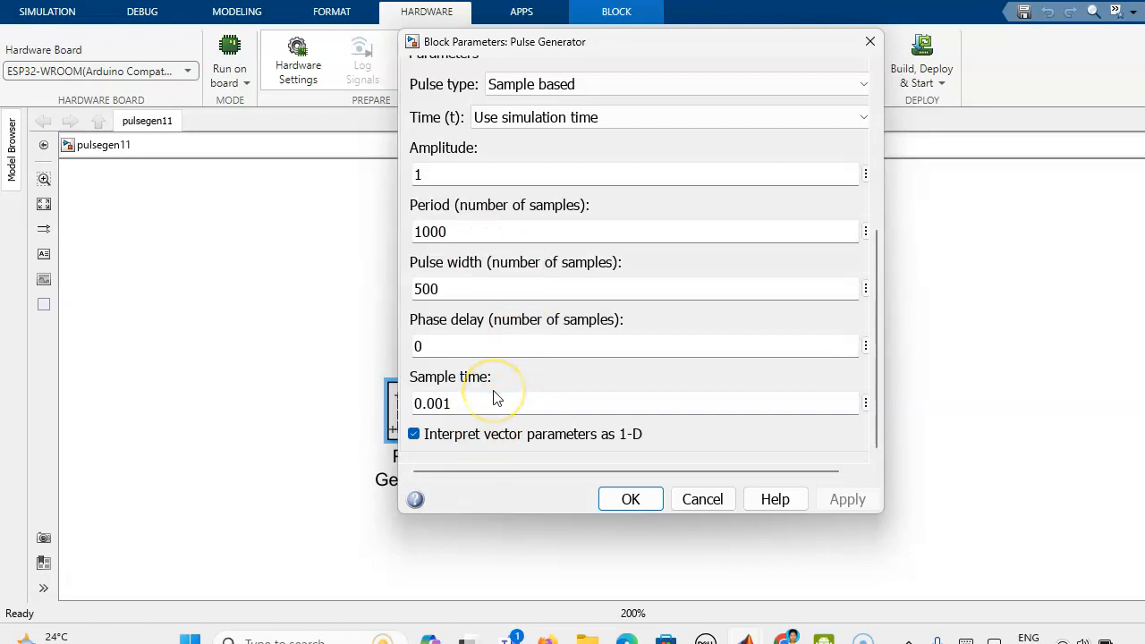
mouse_move(494, 393)
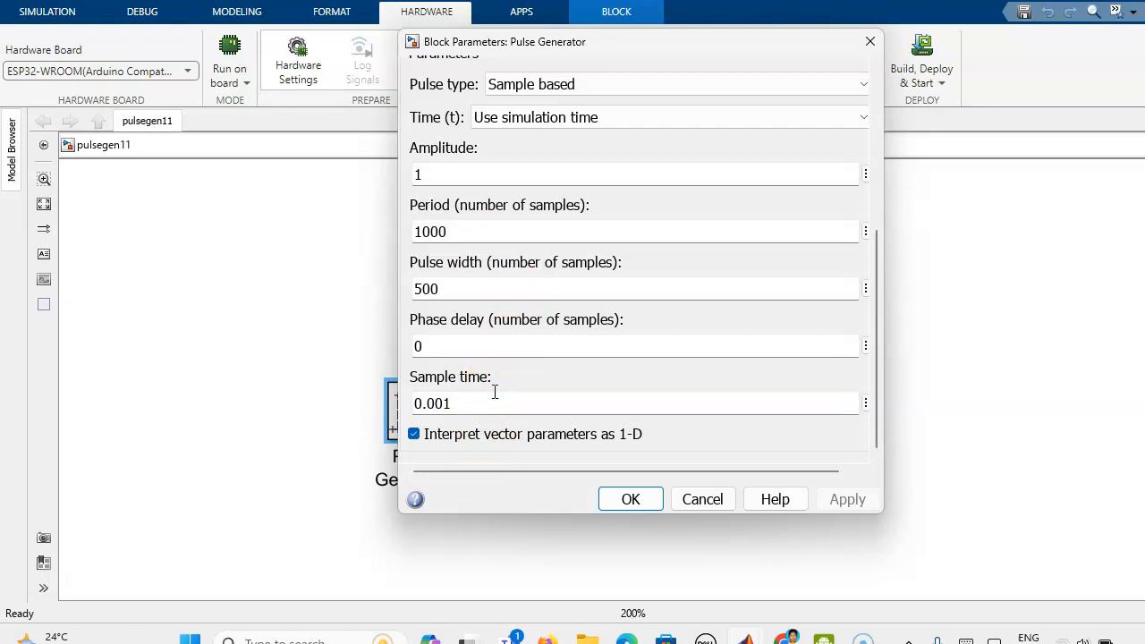
mouse_move(491, 403)
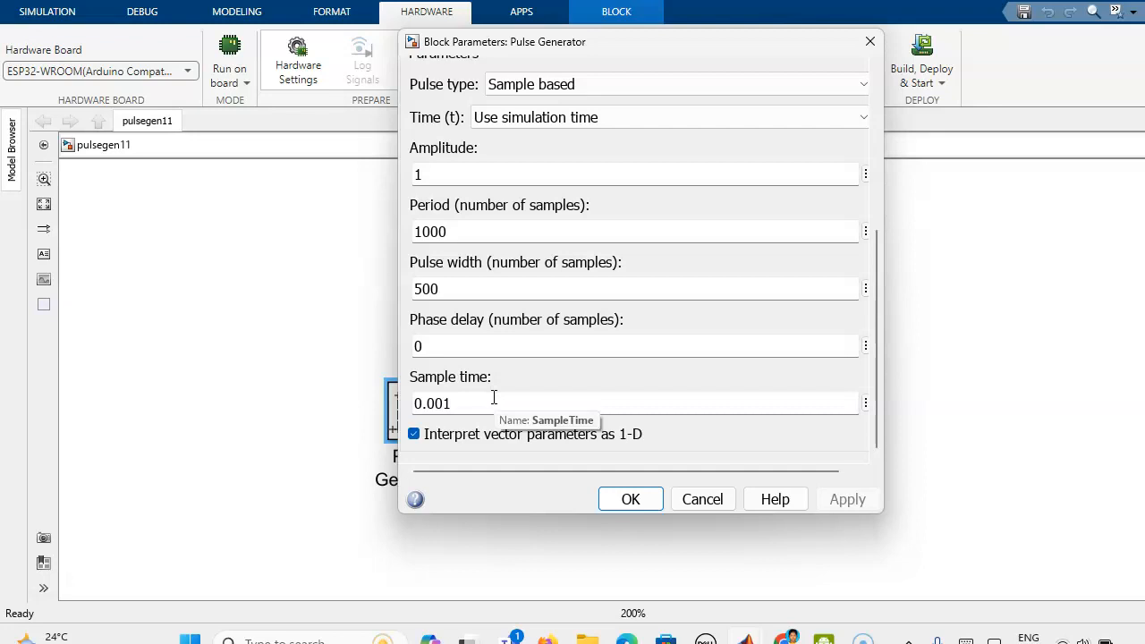
mouse_move(457, 287)
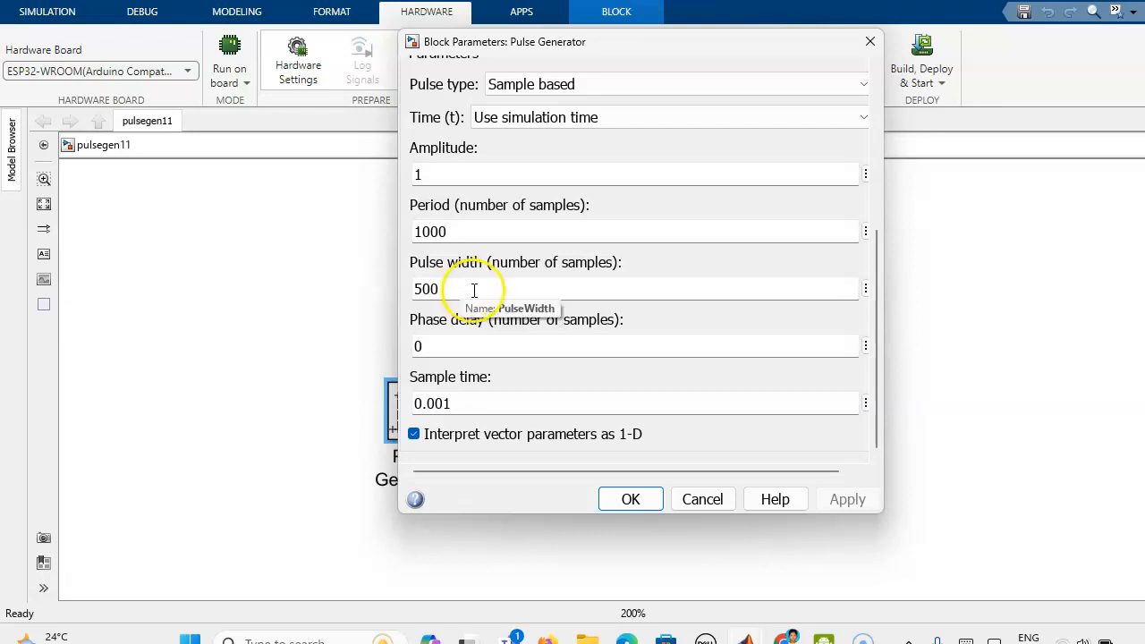
mouse_move(465, 277)
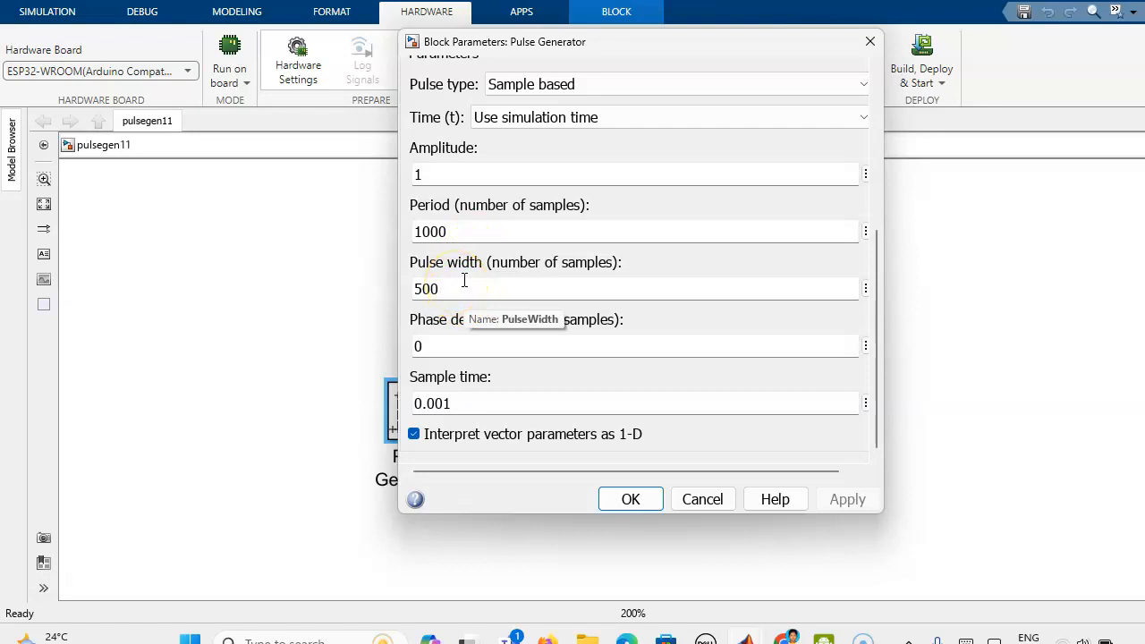
mouse_move(474, 398)
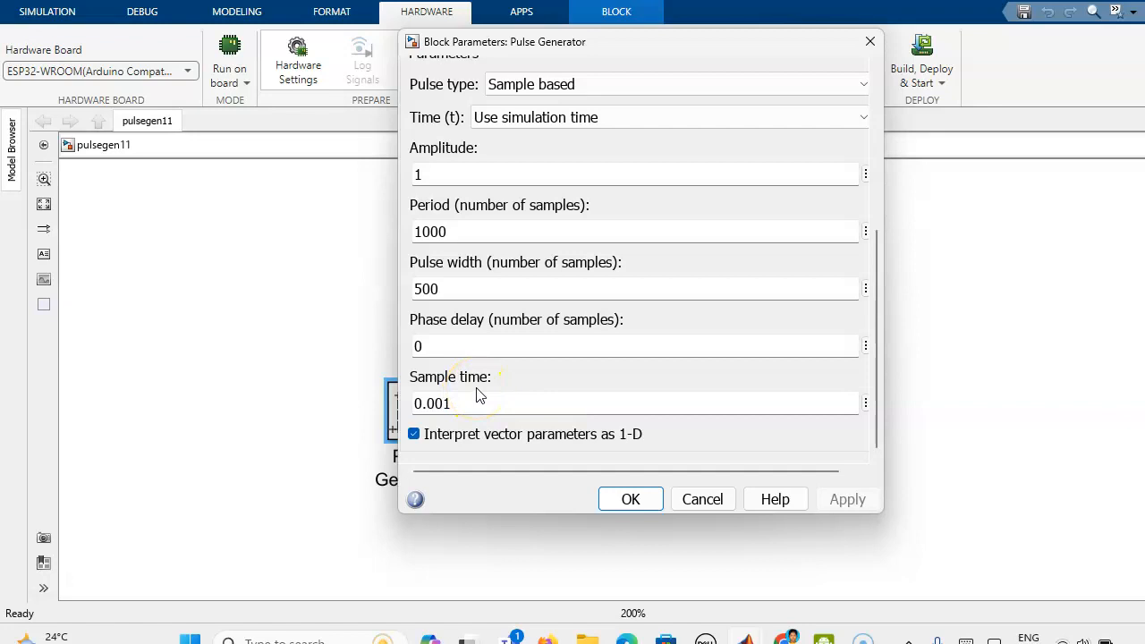
click(447, 403)
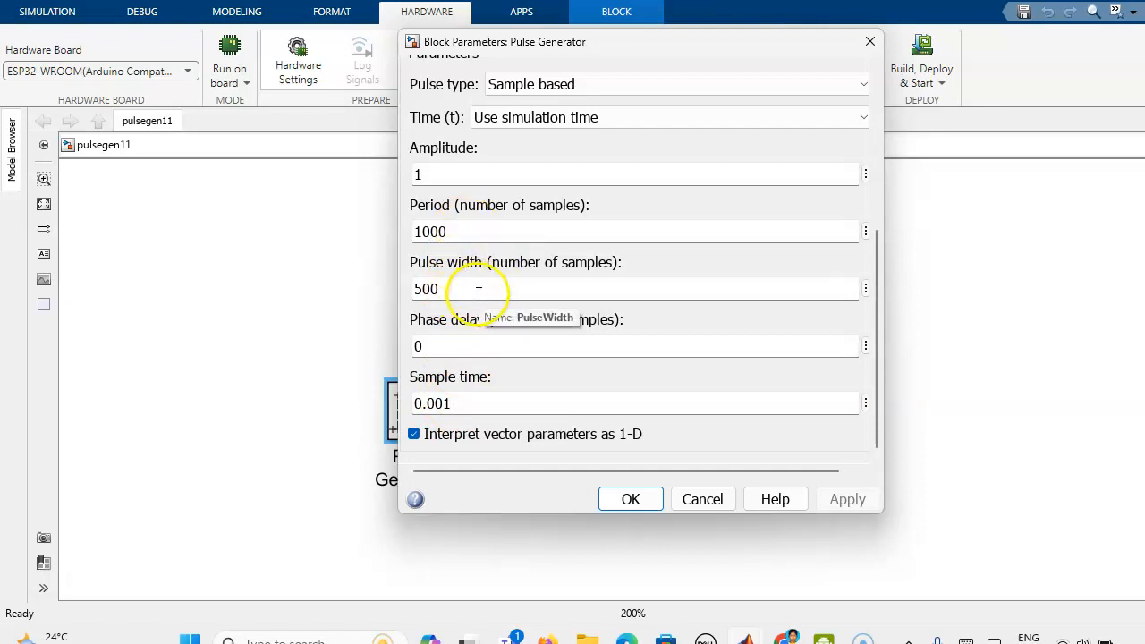
mouse_move(456, 281)
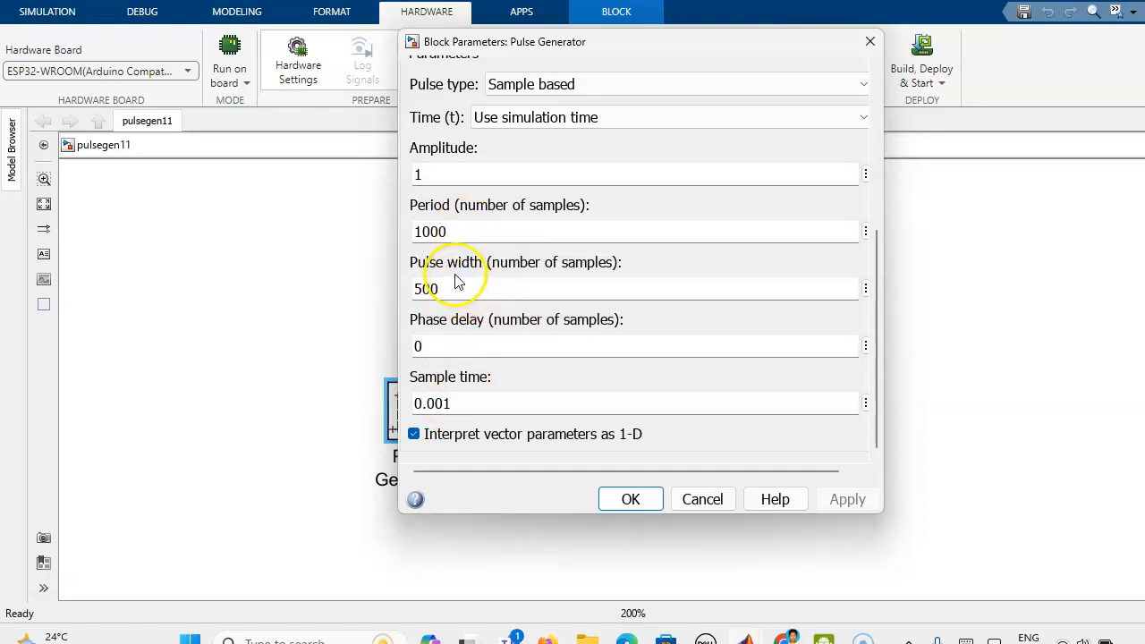
mouse_move(460, 288)
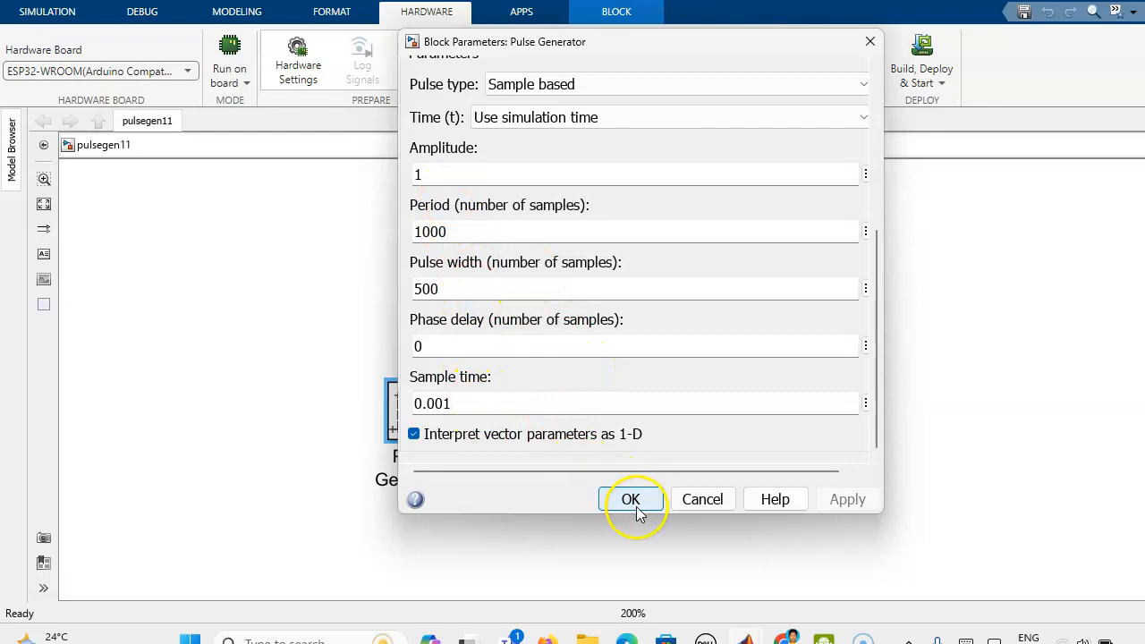
click(630, 499)
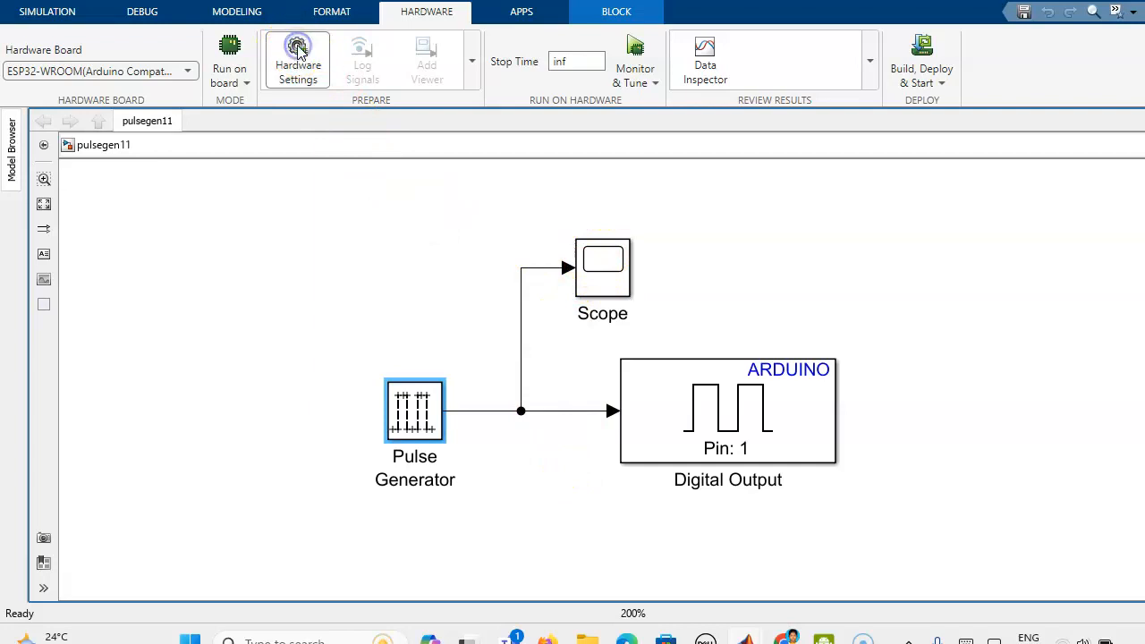
Open Hardware Settings to see ESP32-WROOM (Arduino Compatible) as the hardware board
click(297, 59)
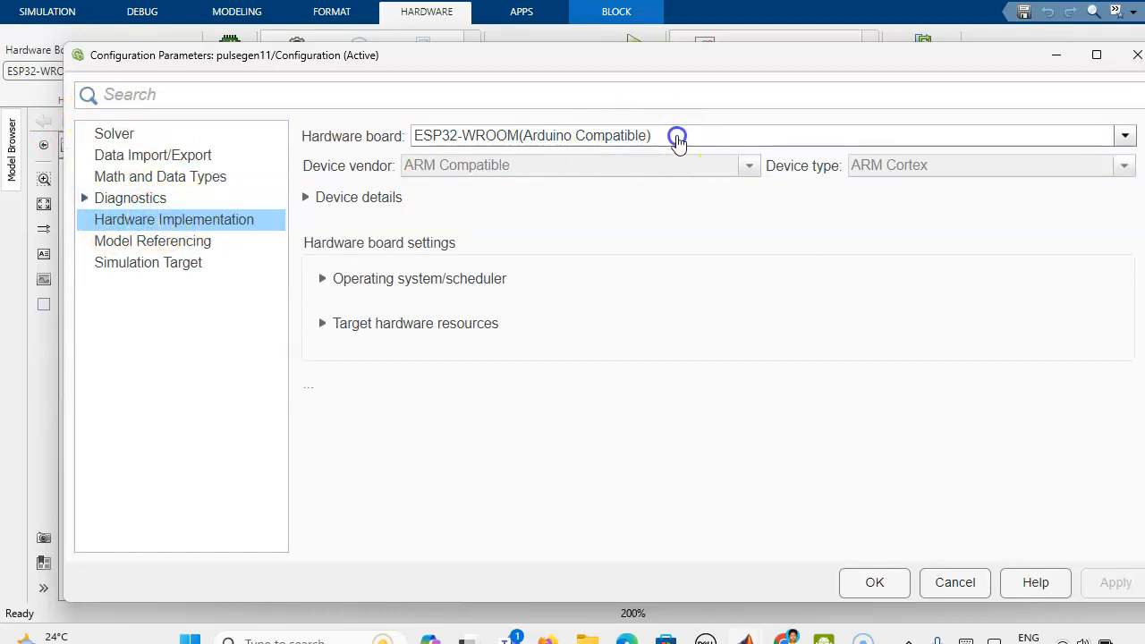
Keep the ESP32-WROOM board and expand Target hardware resources to show ESP32-WROOM-DevKitC (38 pin)
click(1123, 135)
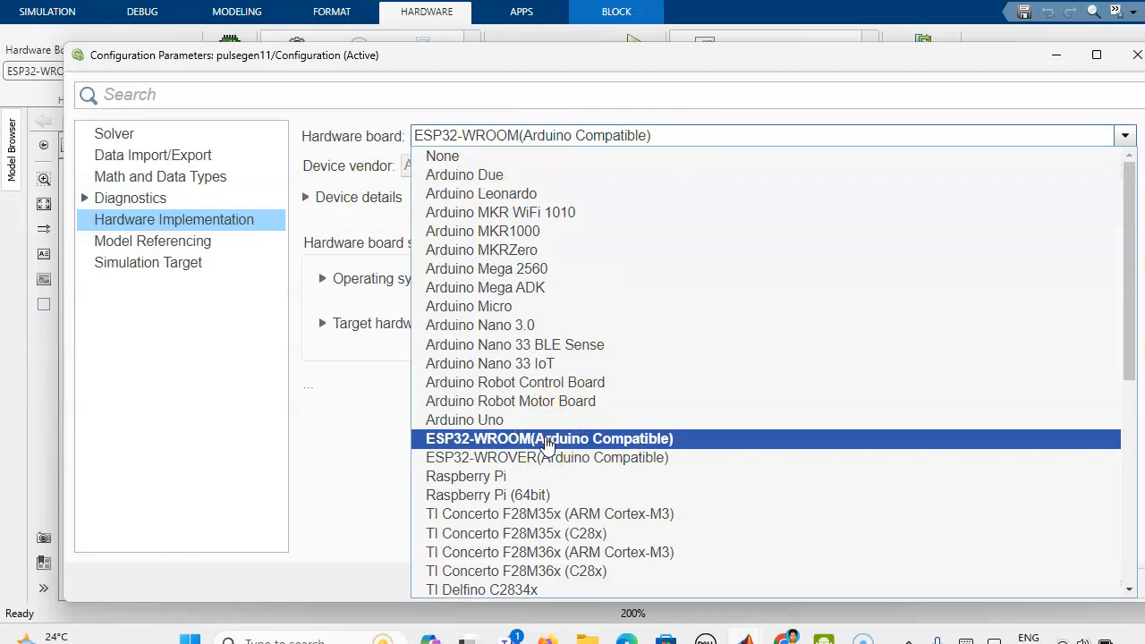
click(548, 438)
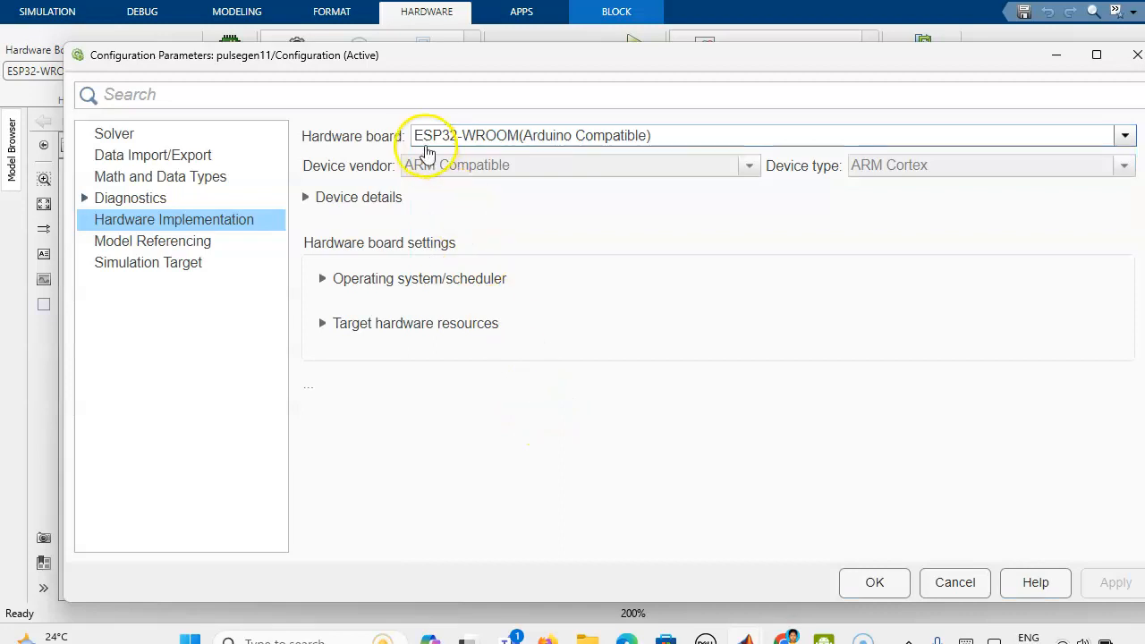
mouse_move(418, 324)
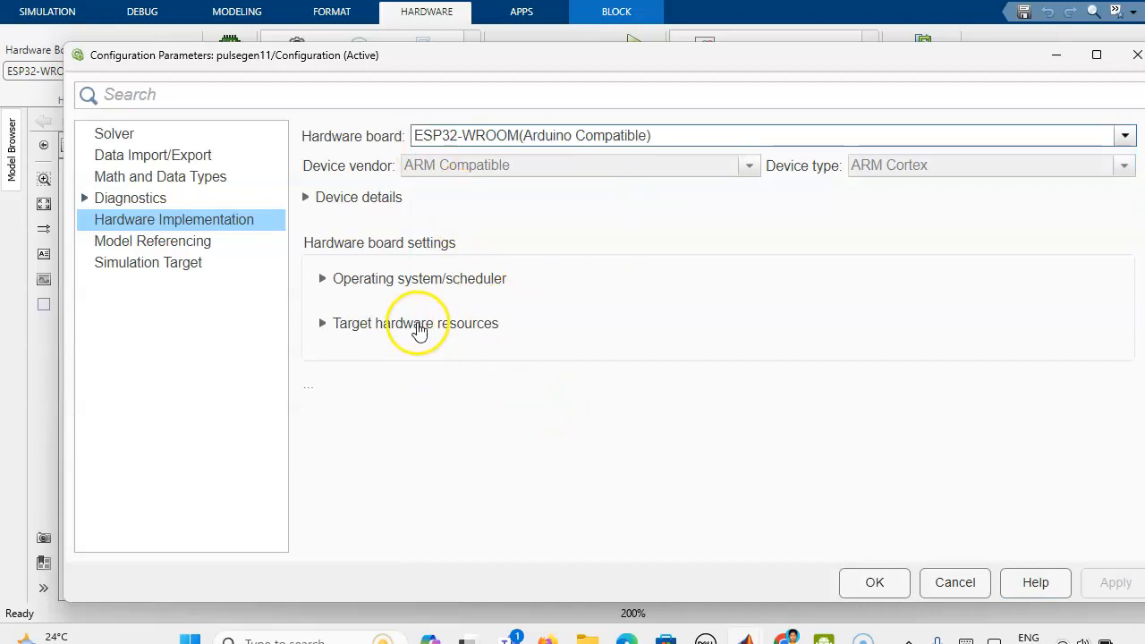
click(322, 323)
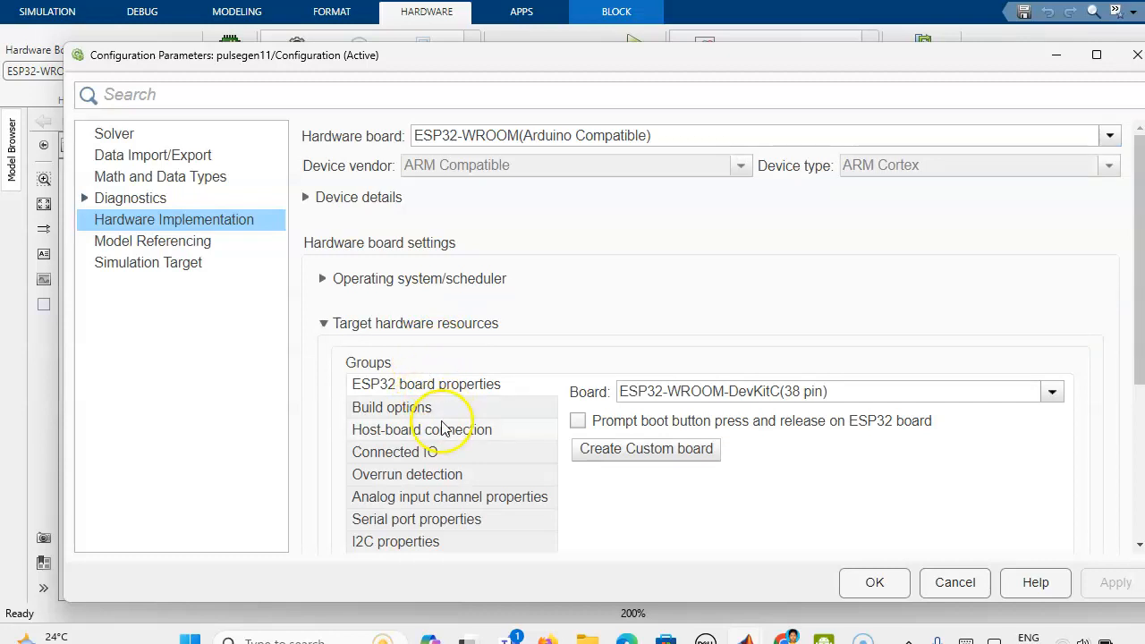
mouse_move(428, 438)
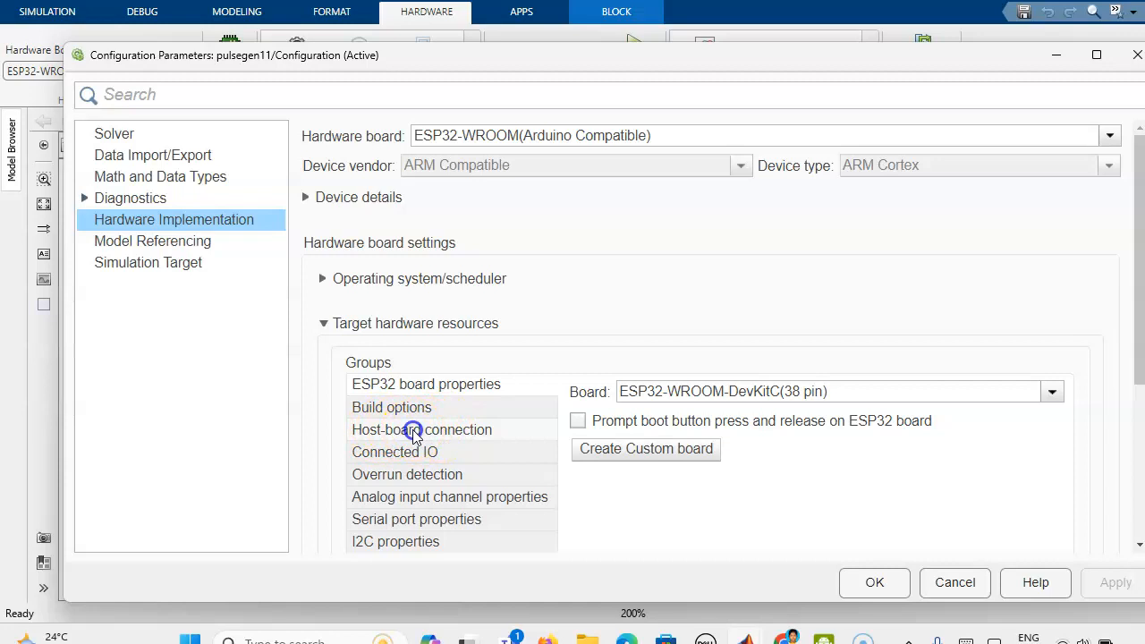
Show Host-board connection settings, keeping COM port Manually Specify at port 4
click(421, 429)
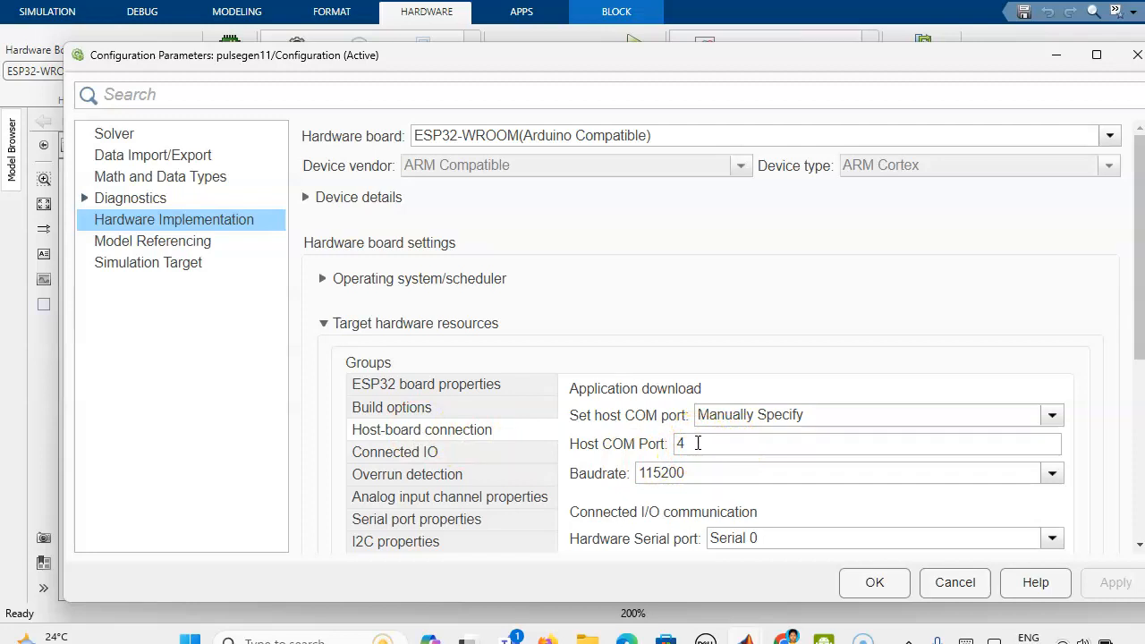
mouse_move(849, 521)
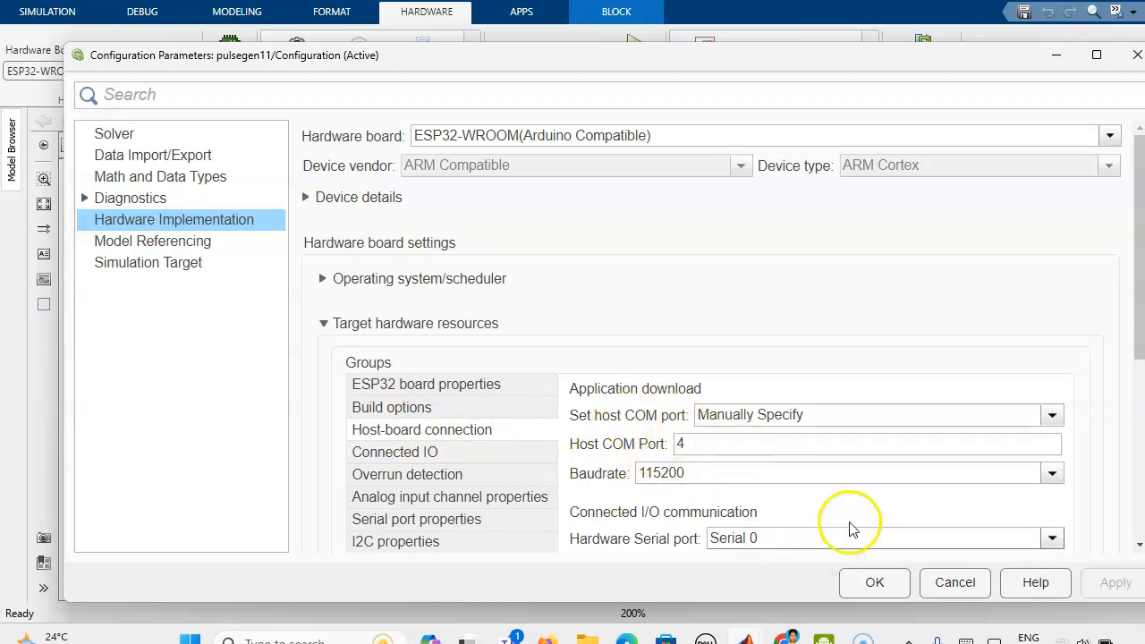
mouse_move(738, 420)
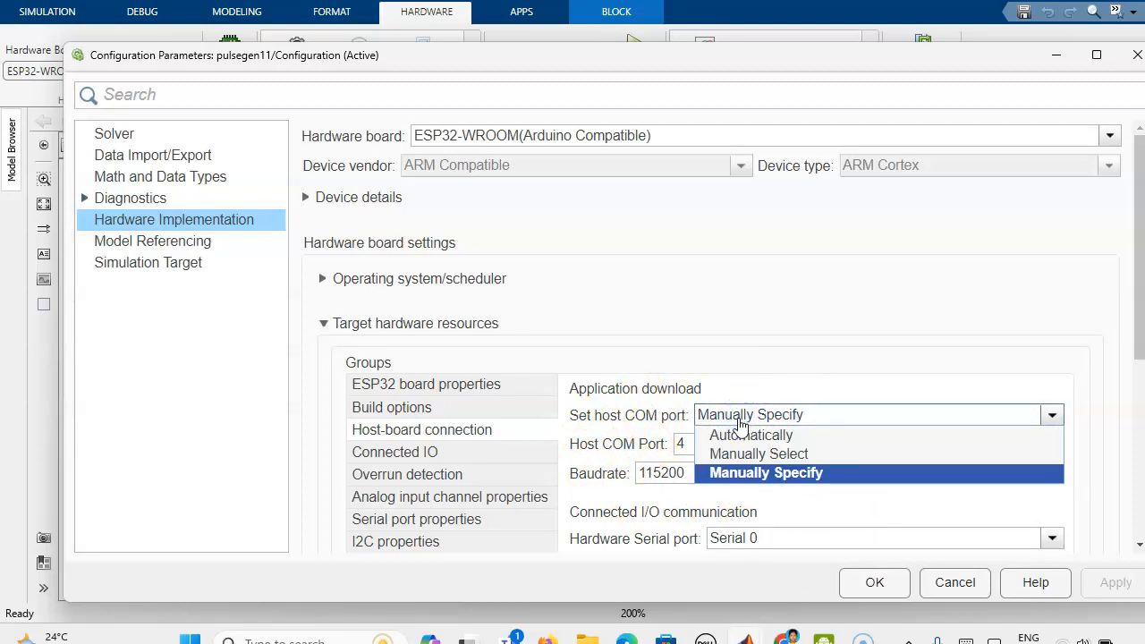
mouse_move(739, 429)
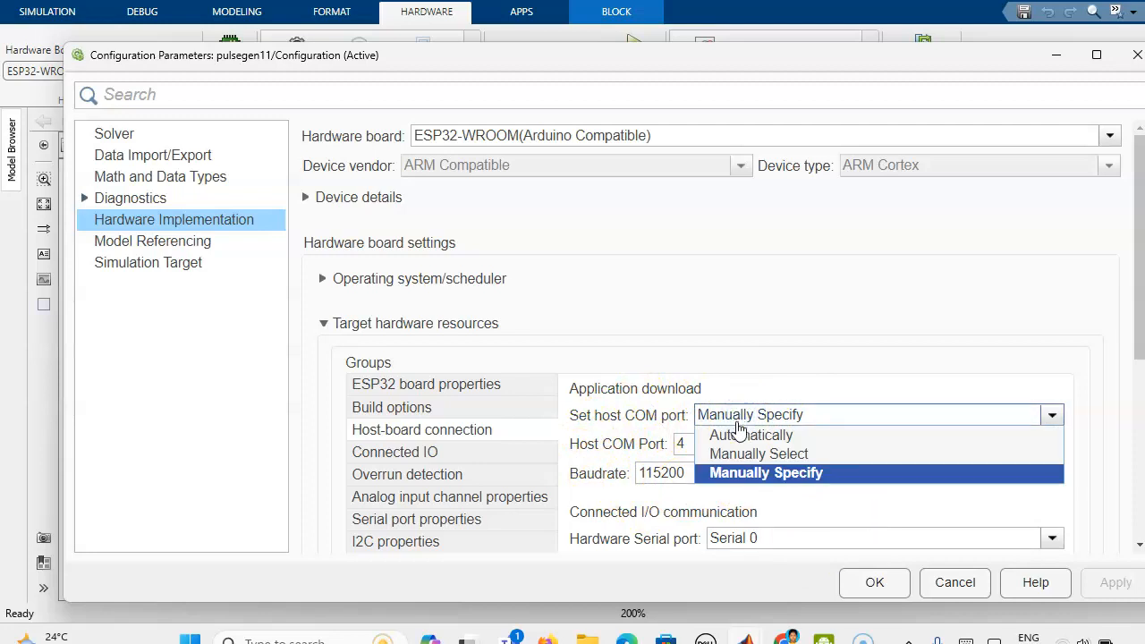
mouse_move(750, 435)
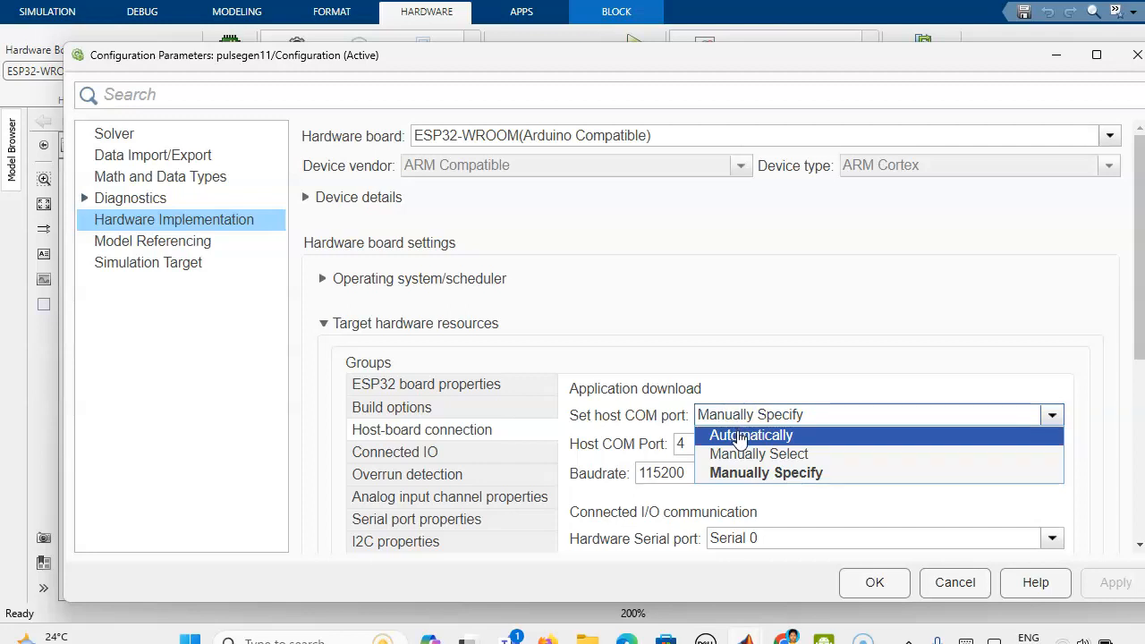
mouse_move(742, 472)
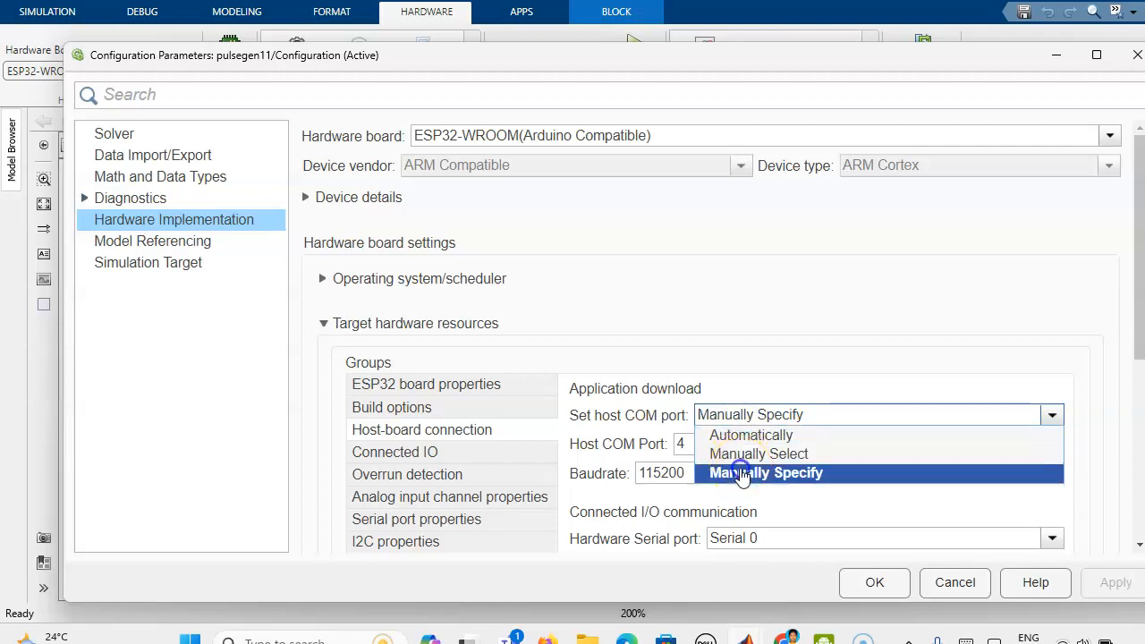
click(766, 472)
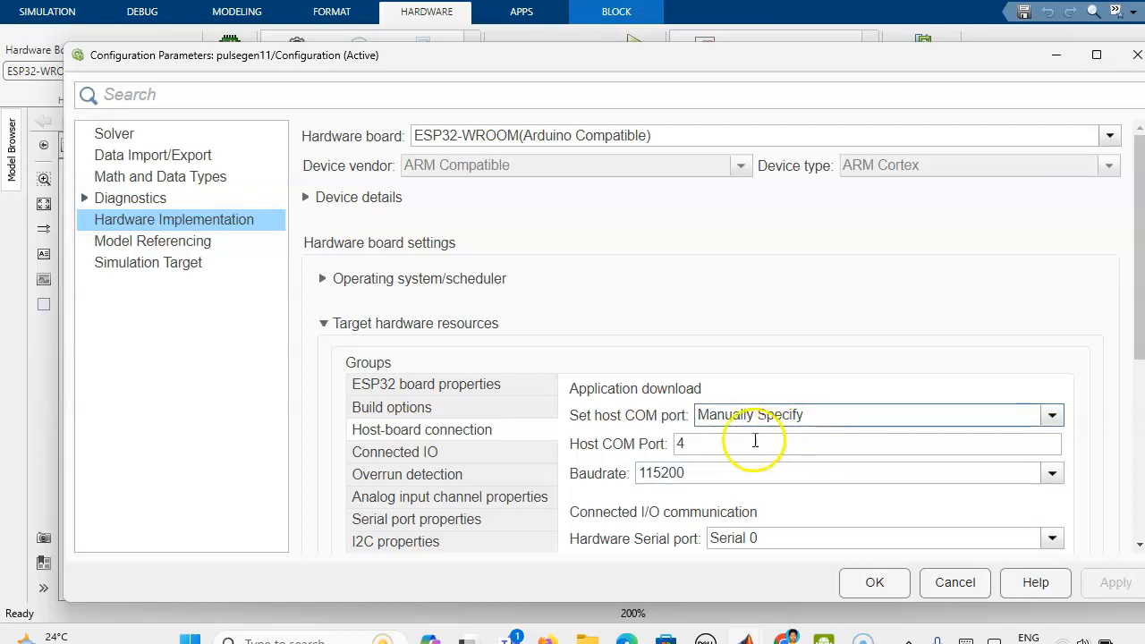
mouse_move(702, 458)
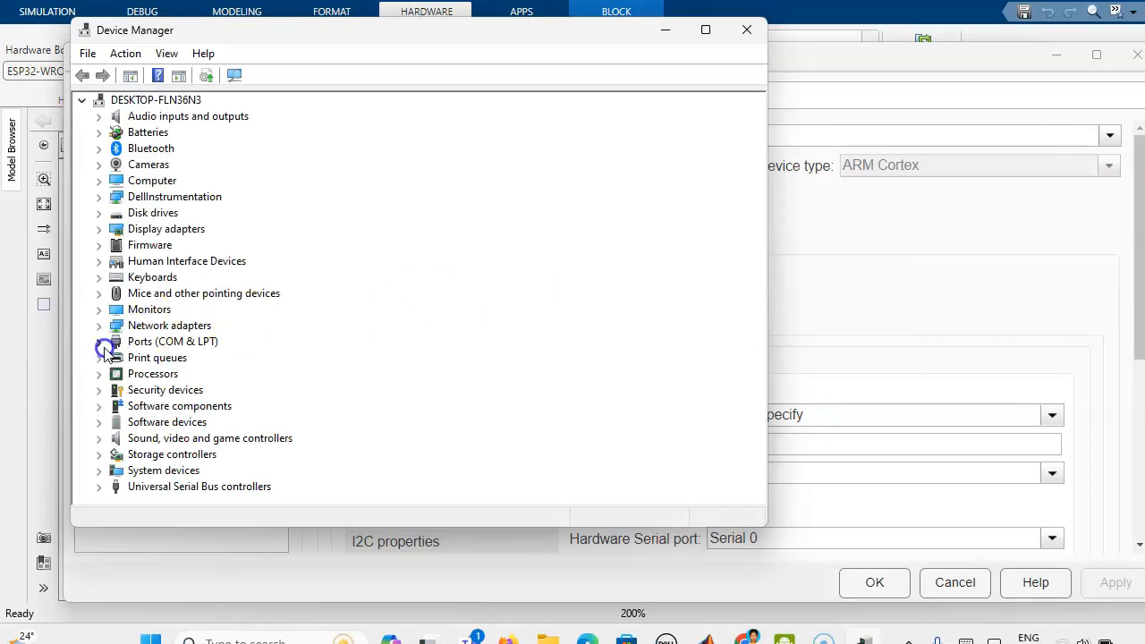
Verify the CP210x USB to UART Bridge uses COM4, matching Simulink's host COM port
click(99, 341)
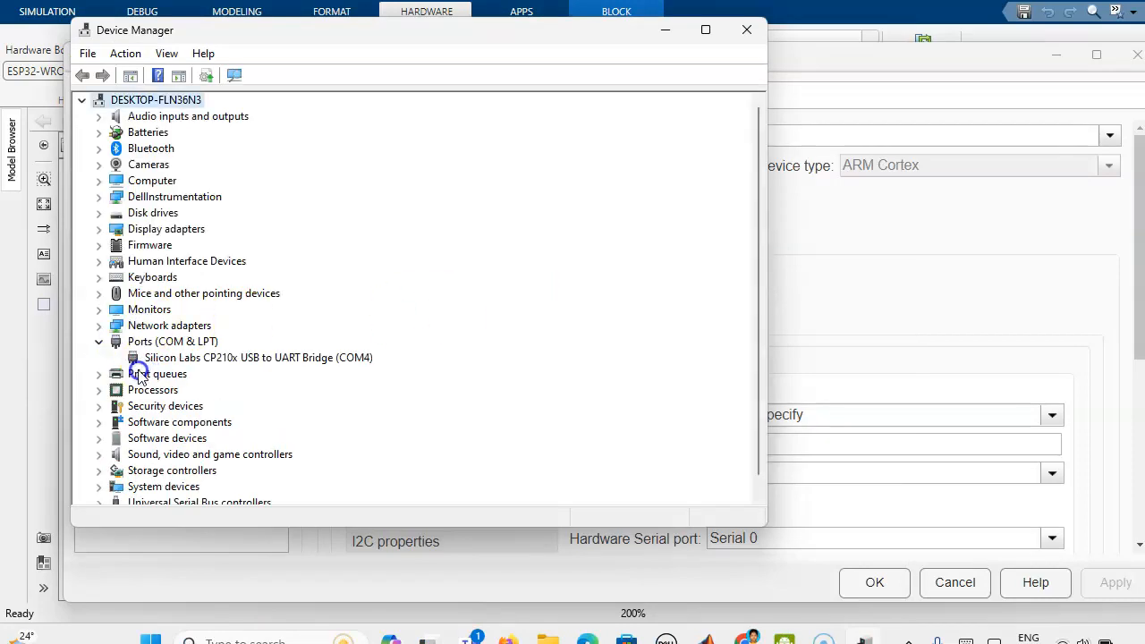
mouse_move(358, 366)
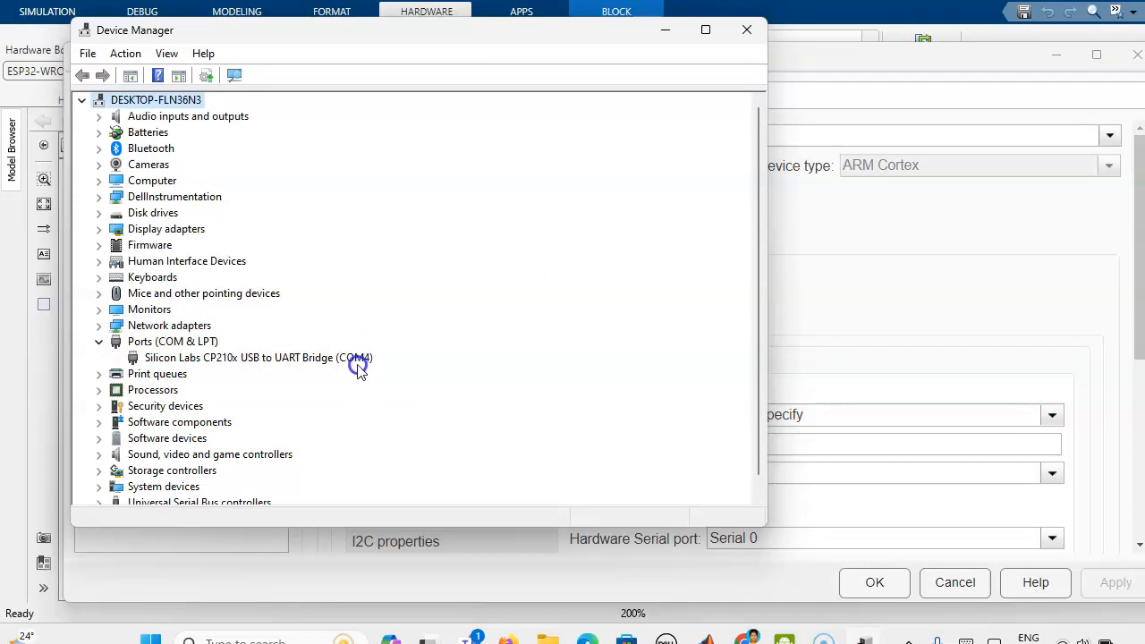
mouse_move(329, 366)
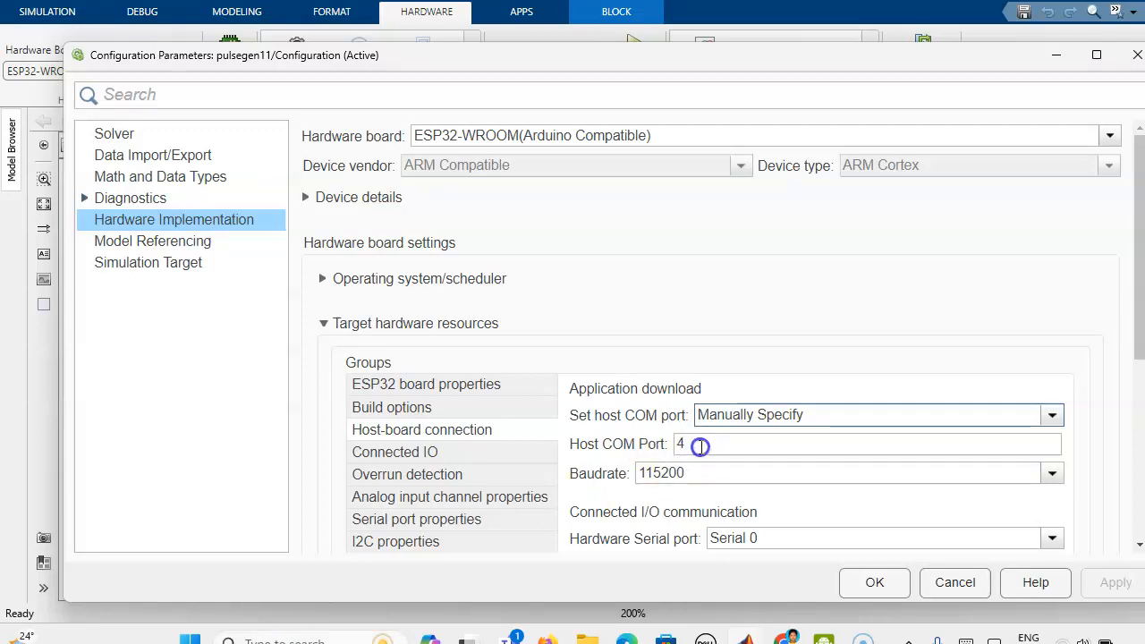
click(874, 582)
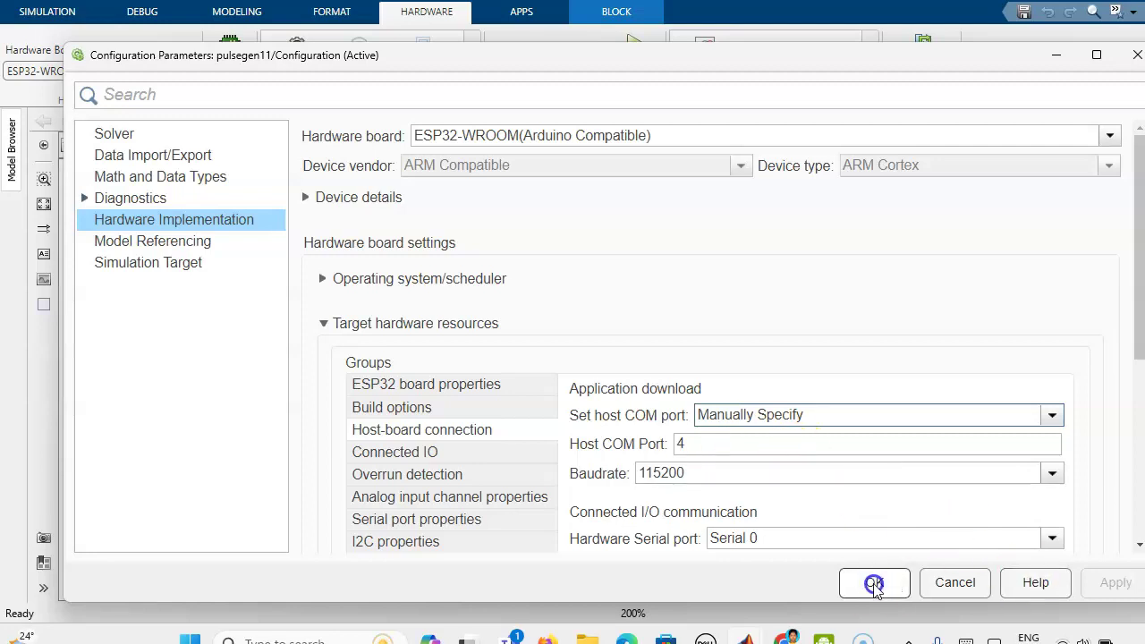
Apply the hardware settings and recheck the Digital Output block on pin 1
click(874, 582)
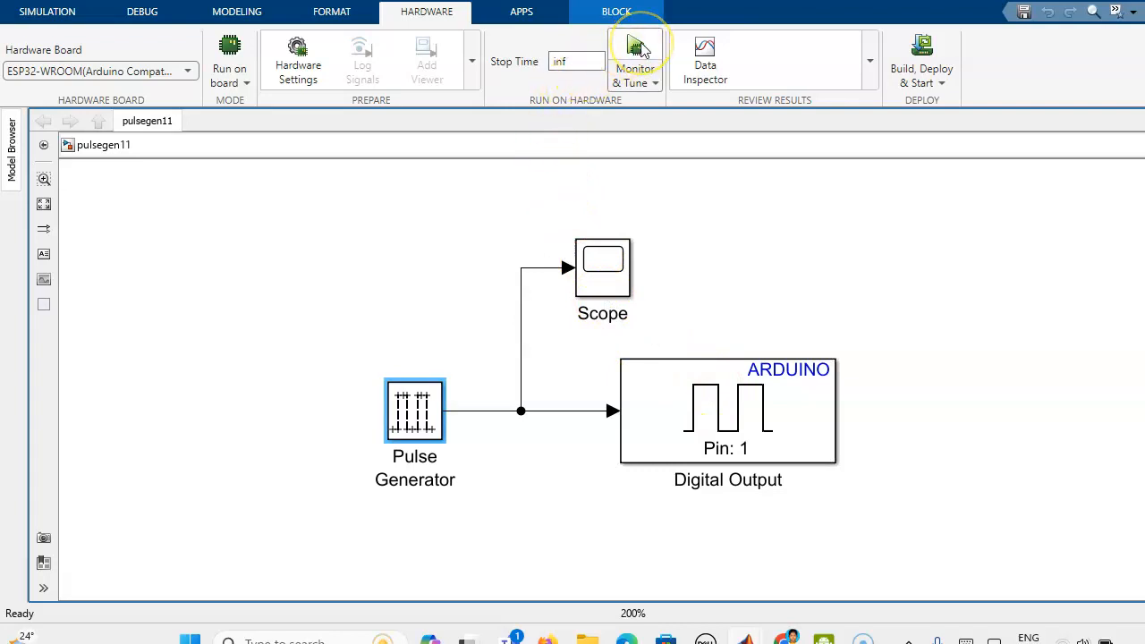
click(728, 411)
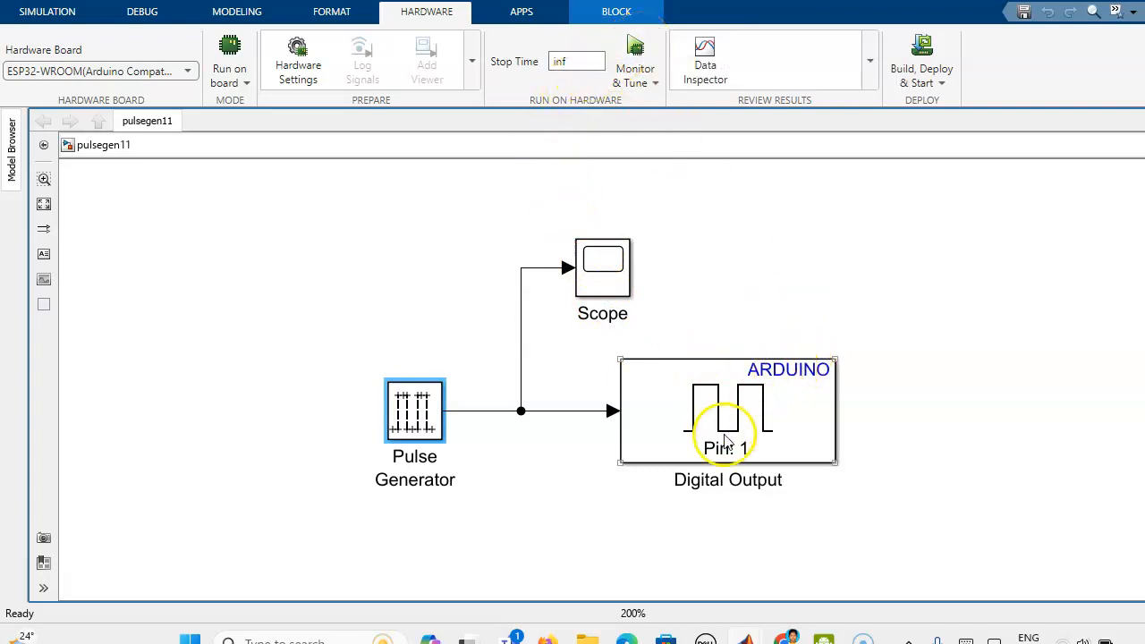
mouse_move(521, 410)
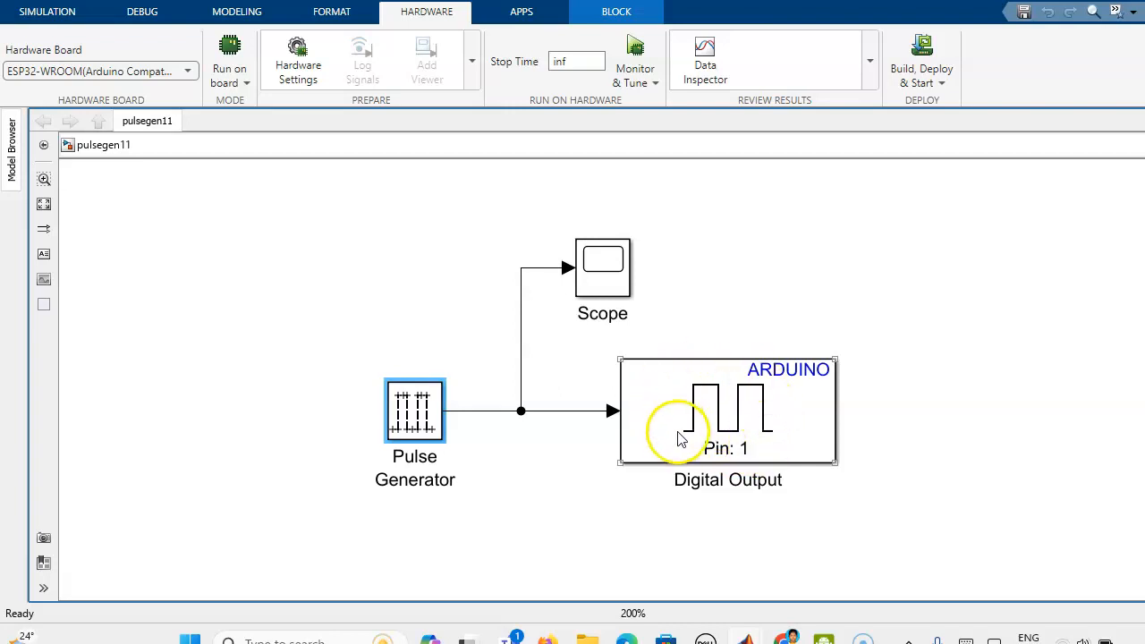
mouse_move(756, 447)
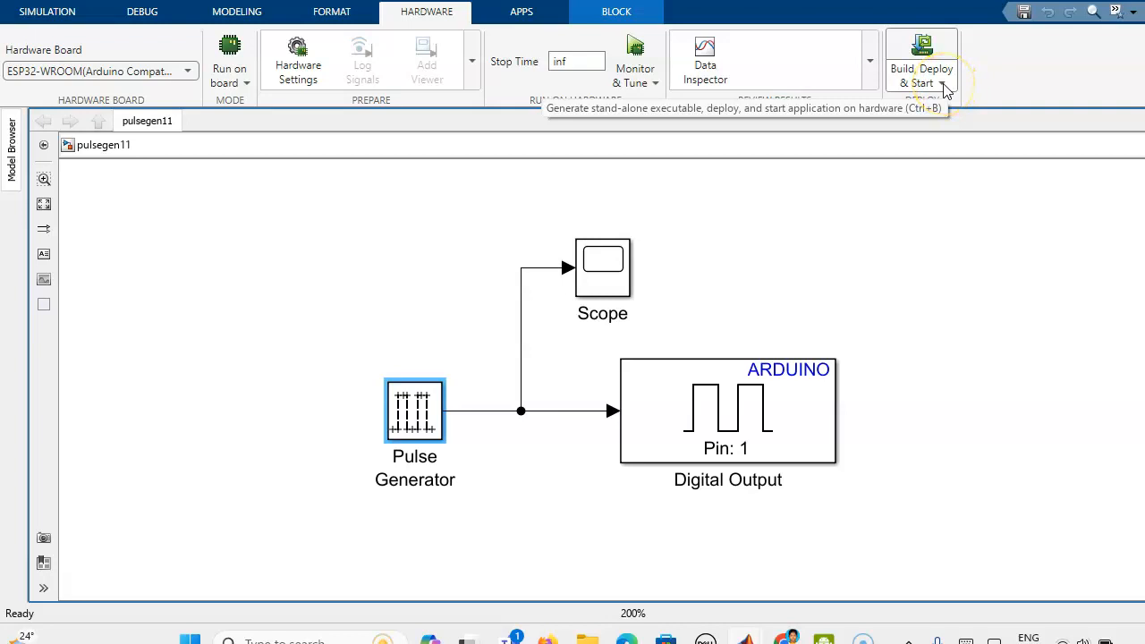
mouse_move(657, 94)
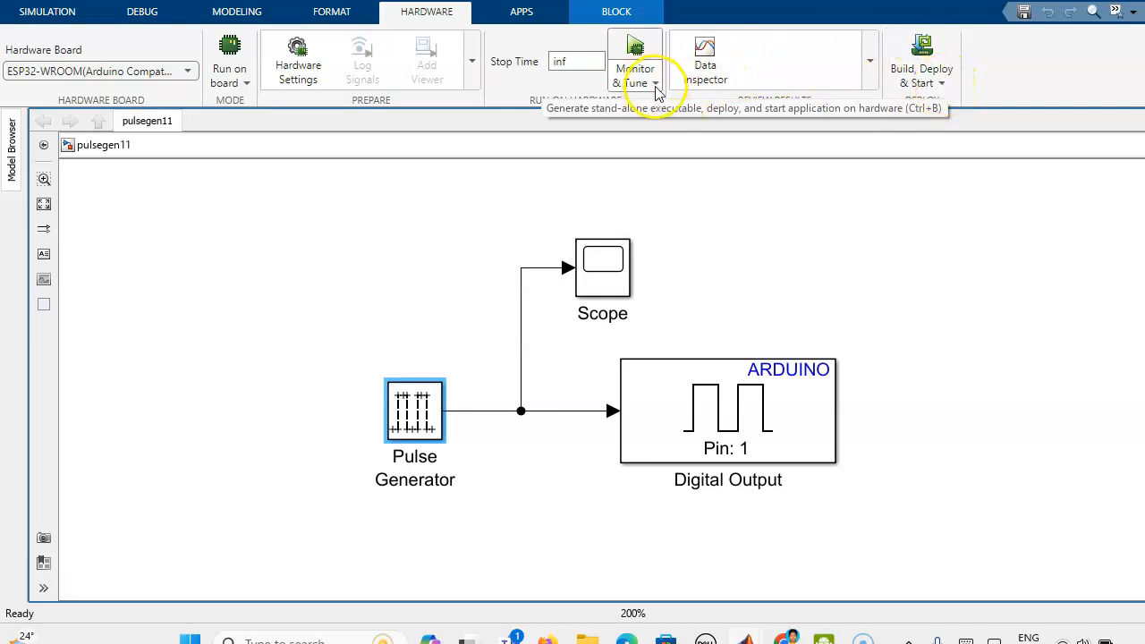
mouse_move(637, 76)
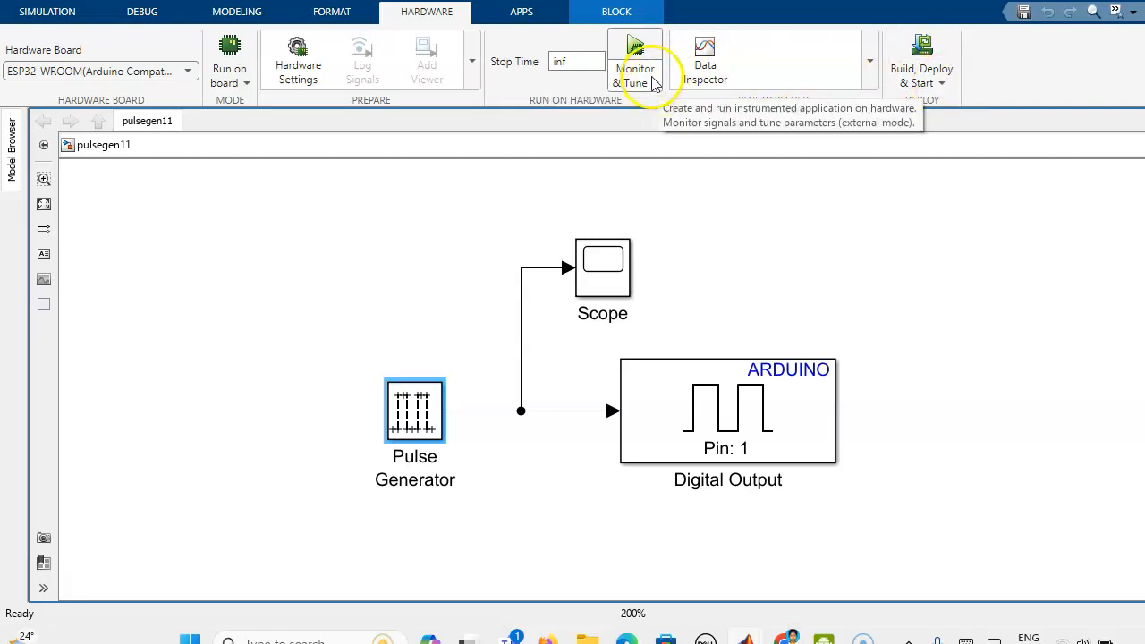
mouse_move(559, 447)
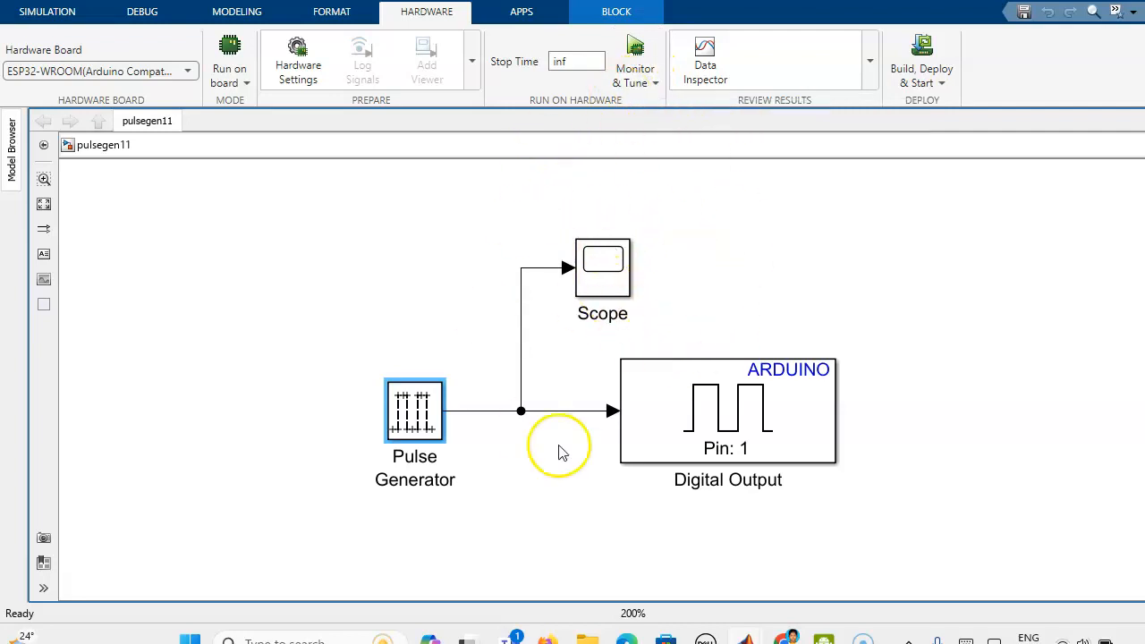
click(728, 418)
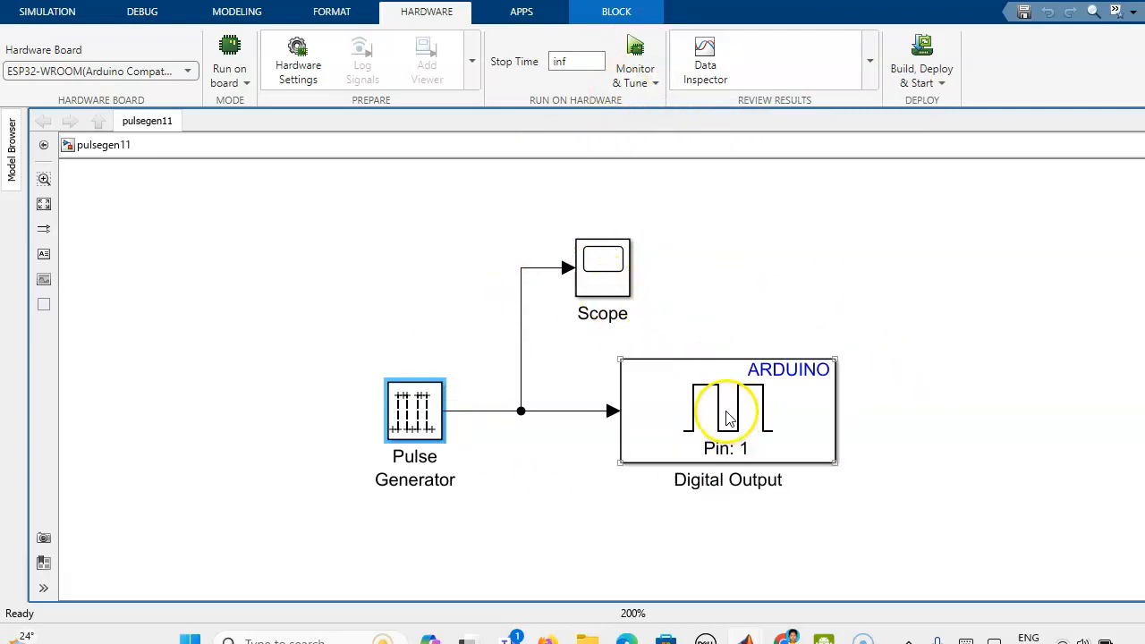
mouse_move(945, 89)
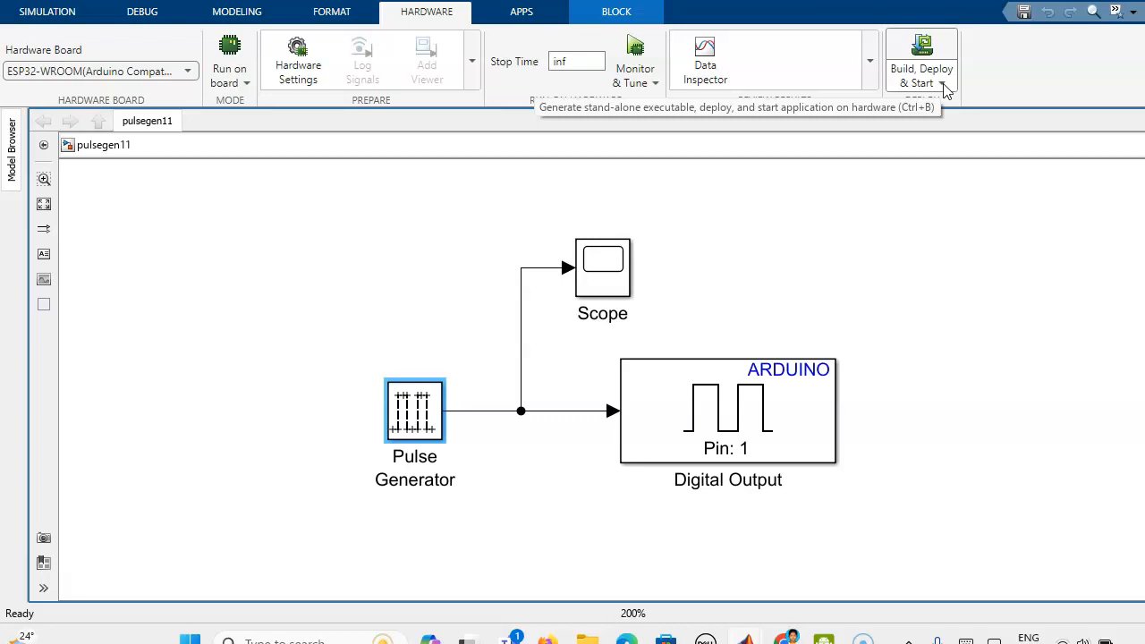
mouse_move(670, 108)
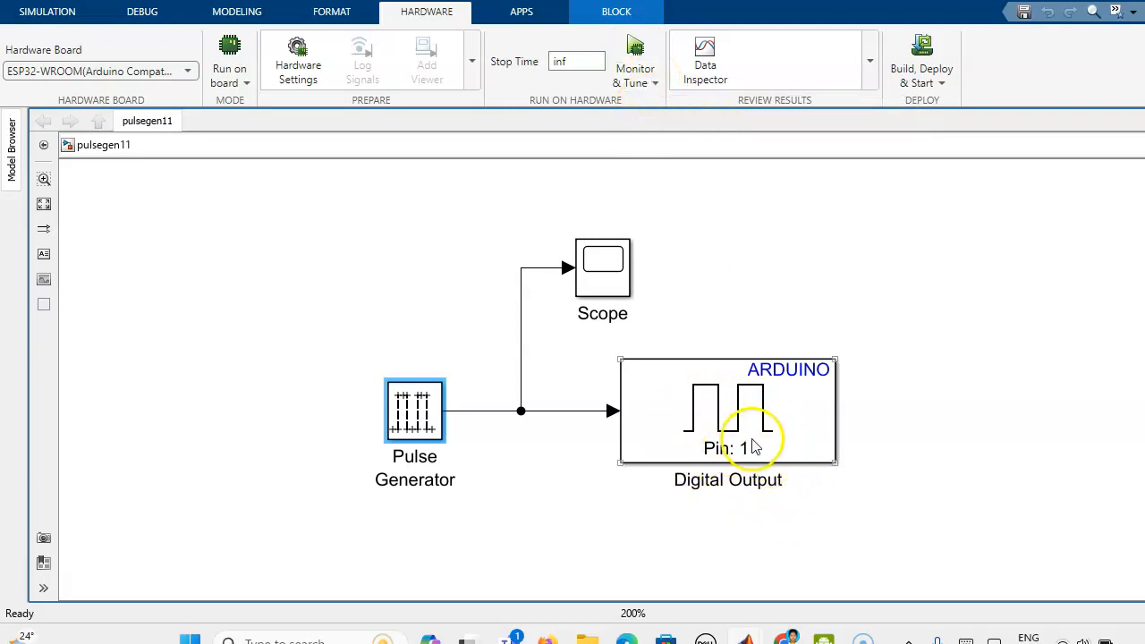
mouse_move(697, 457)
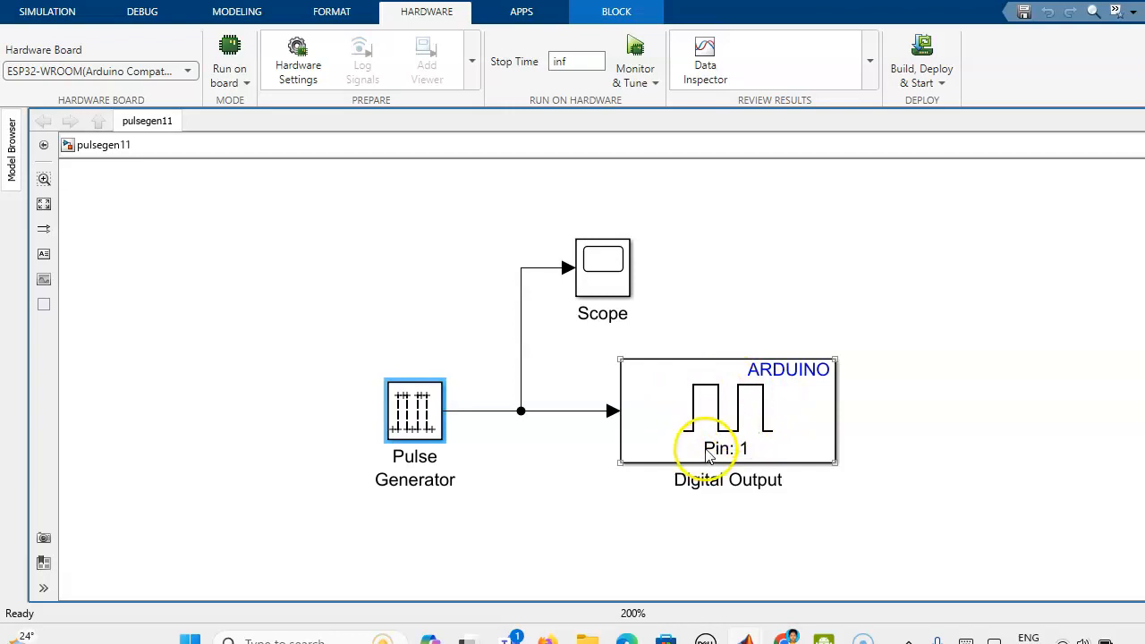
mouse_move(747, 448)
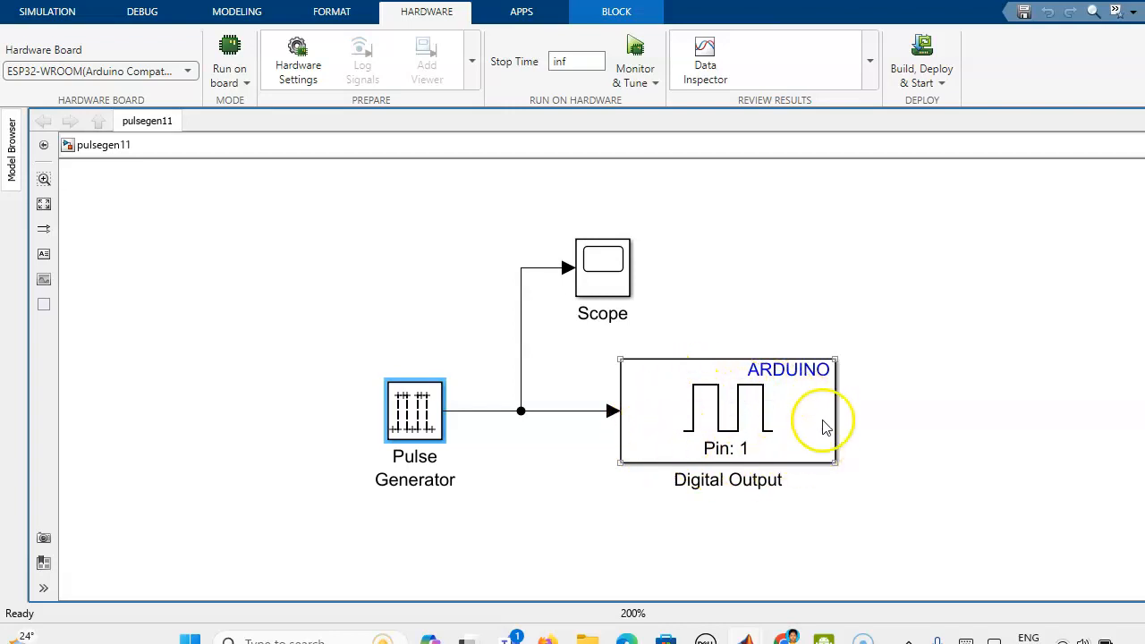
mouse_move(778, 452)
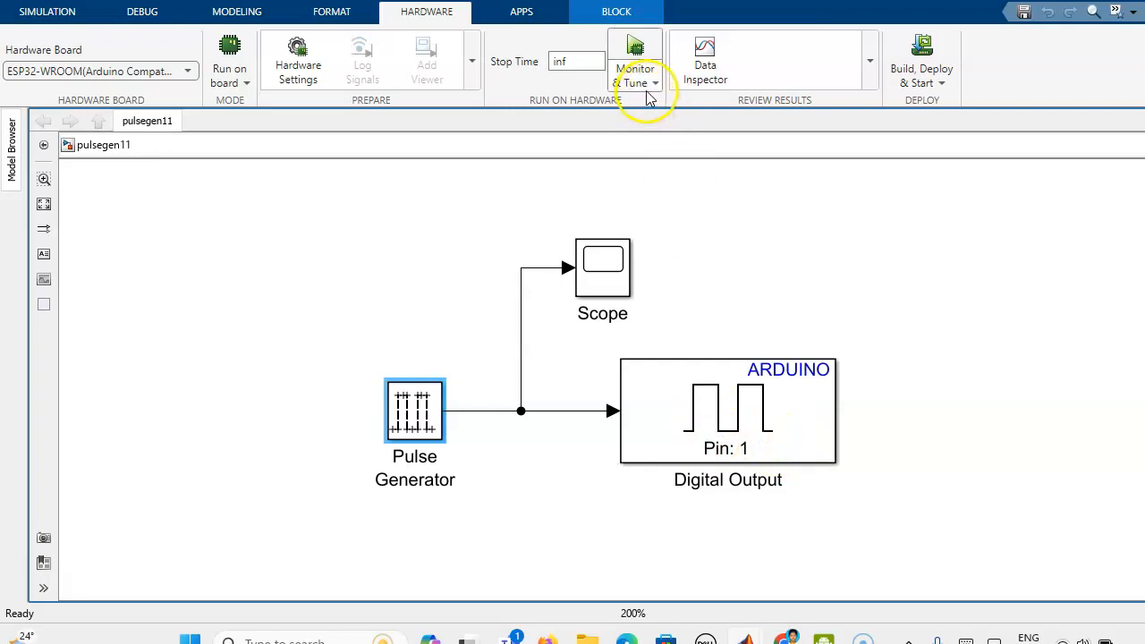
mouse_move(850, 424)
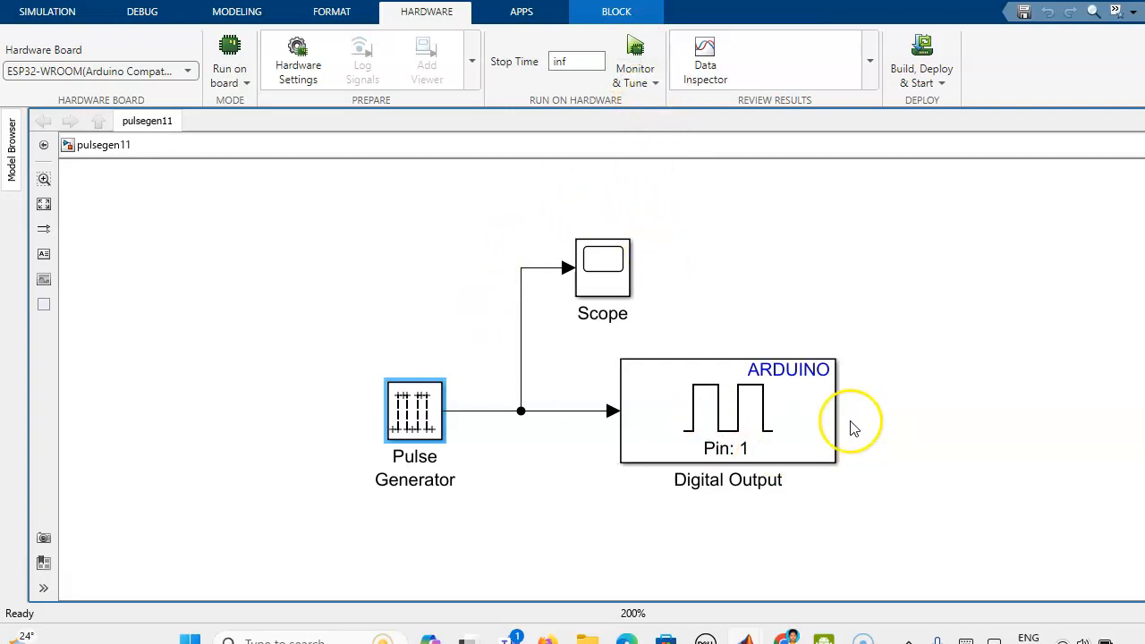
Choose Build, Deploy & Start for the pulsegen11 model
click(921, 82)
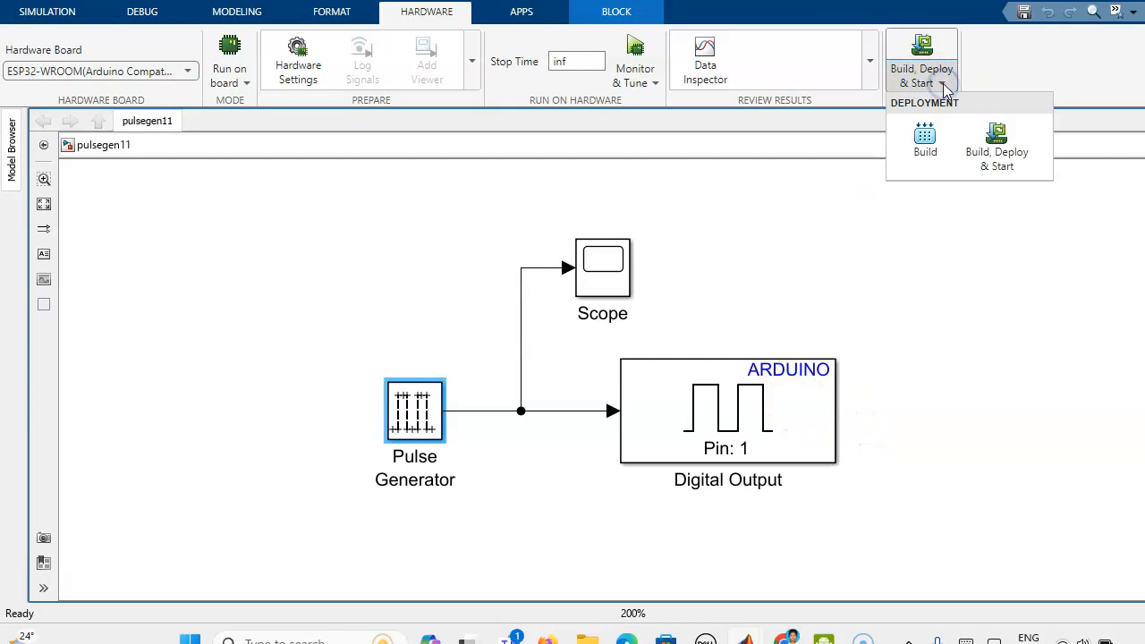
mouse_move(996, 145)
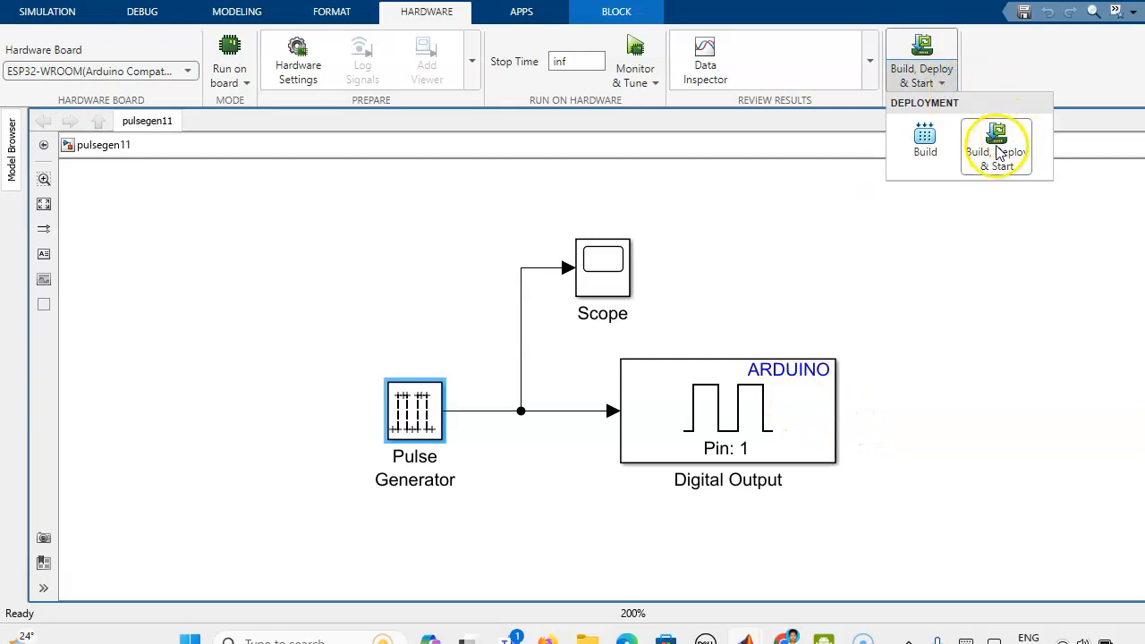
click(996, 147)
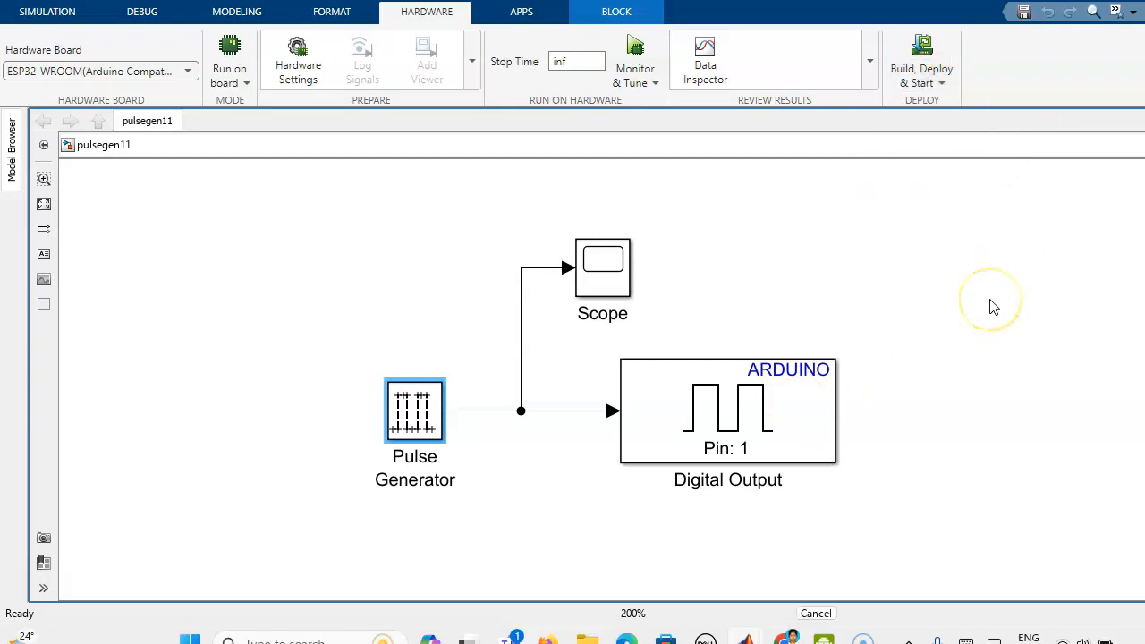
mouse_move(845, 461)
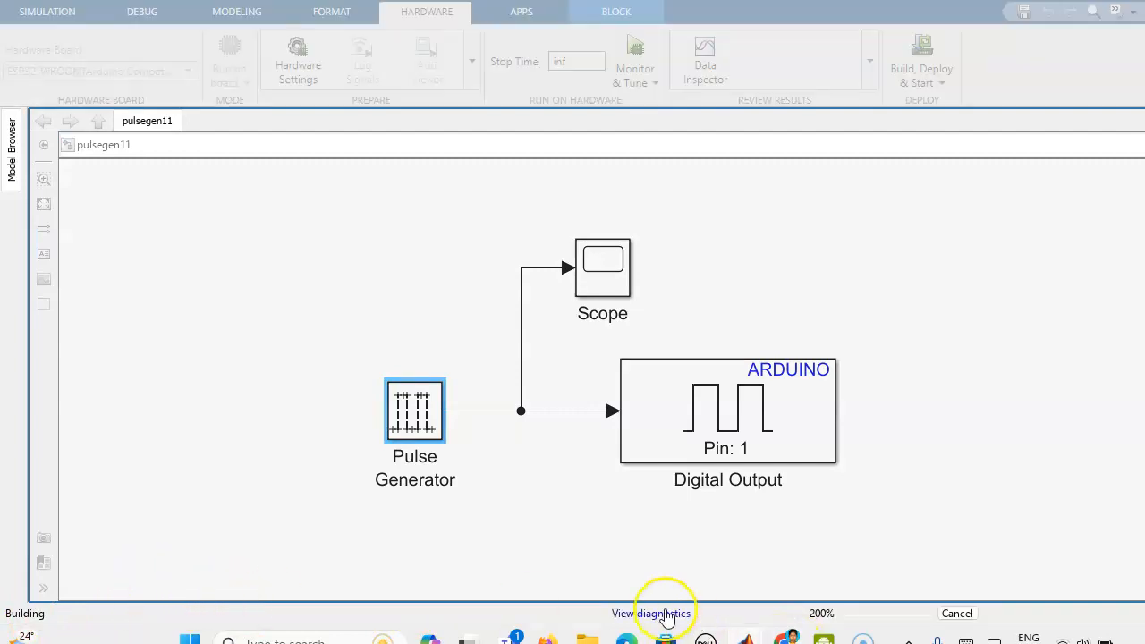
Open the Diagnostic Viewer to follow the pulsegen11 build
click(662, 612)
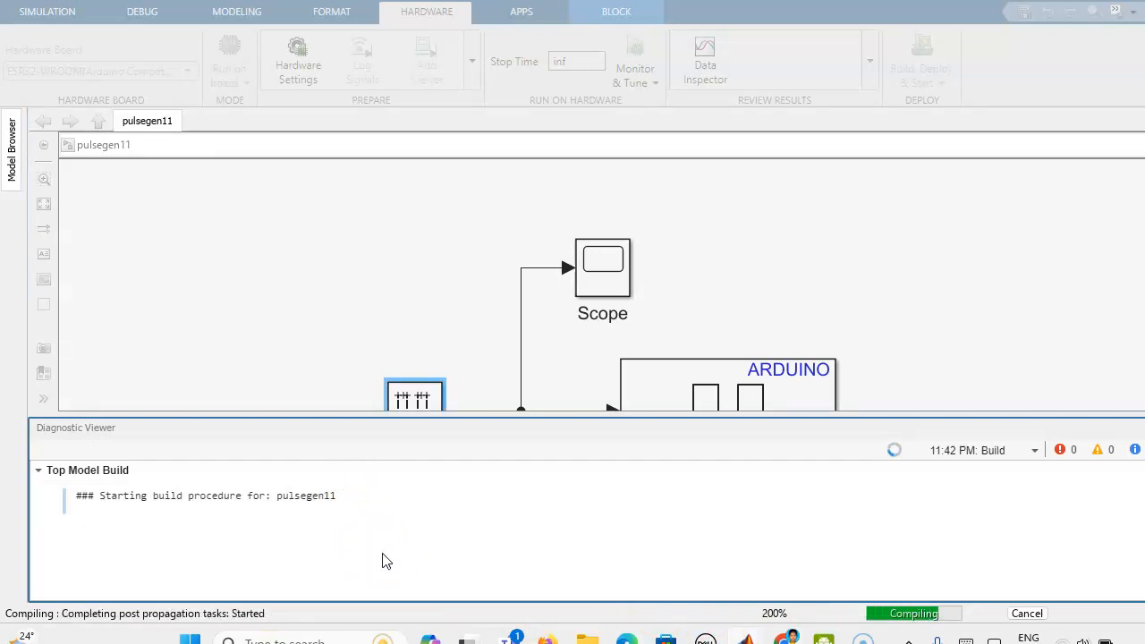
mouse_move(373, 548)
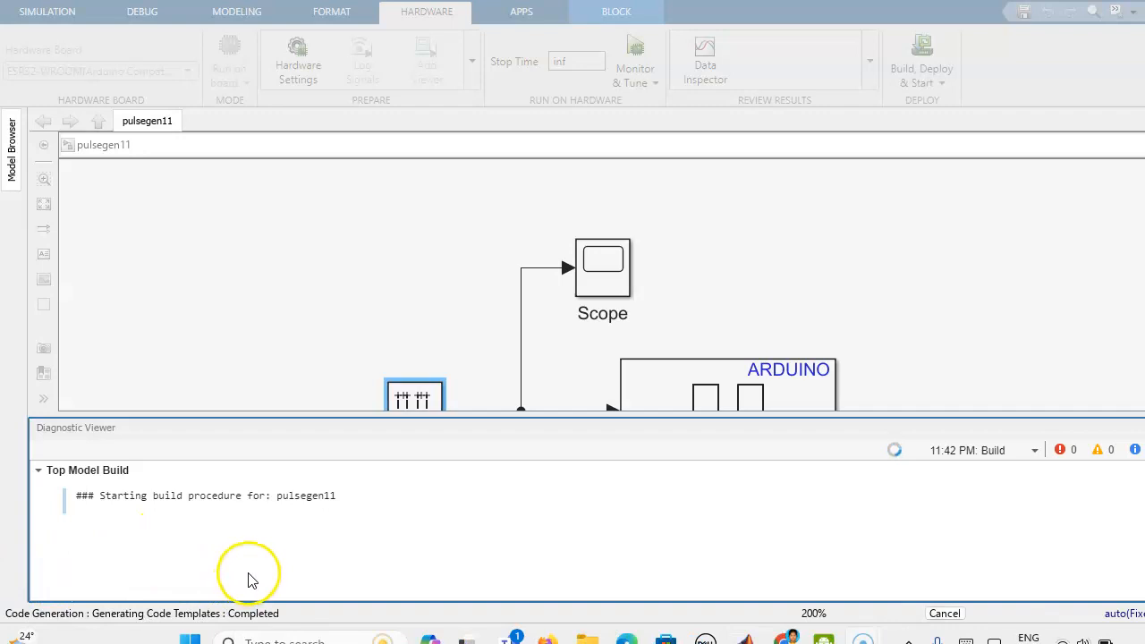
mouse_move(280, 582)
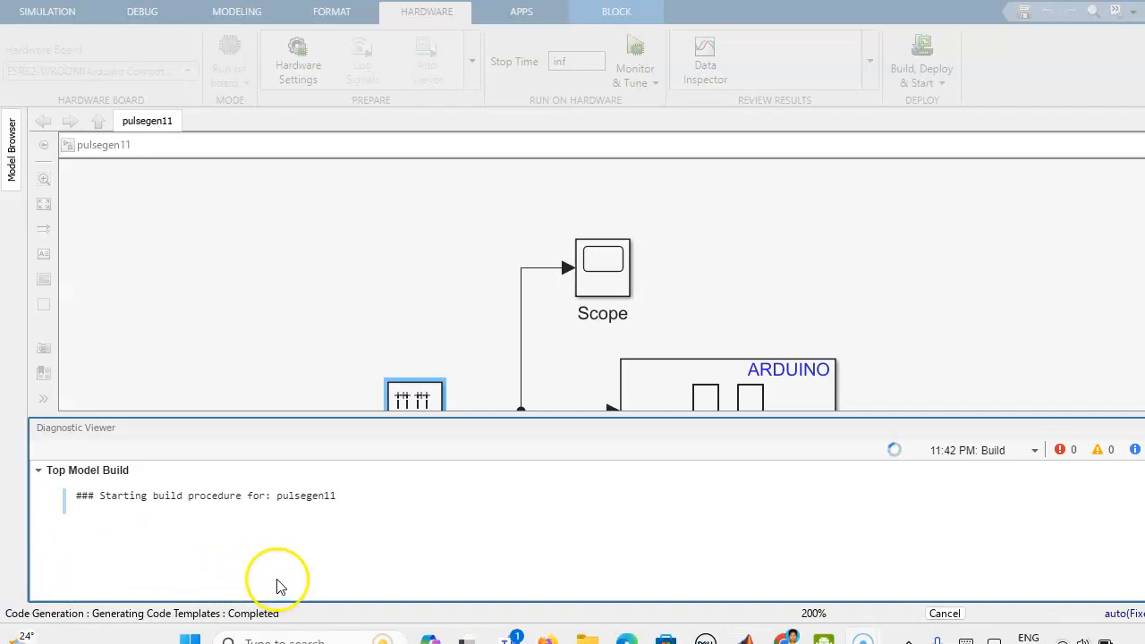
mouse_move(818, 487)
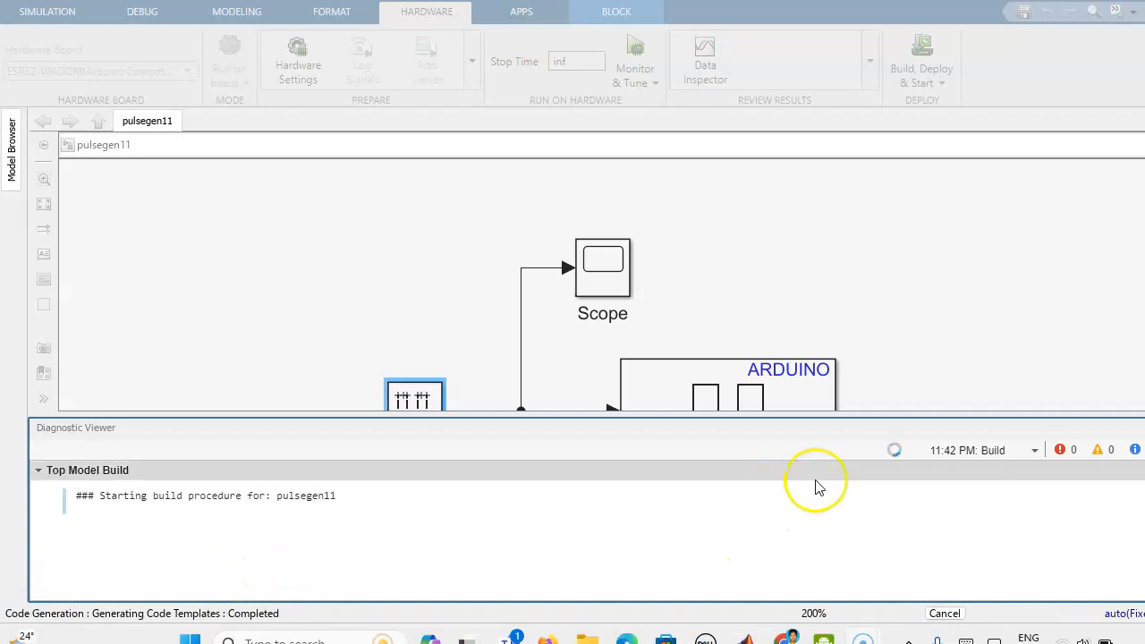
mouse_move(908, 473)
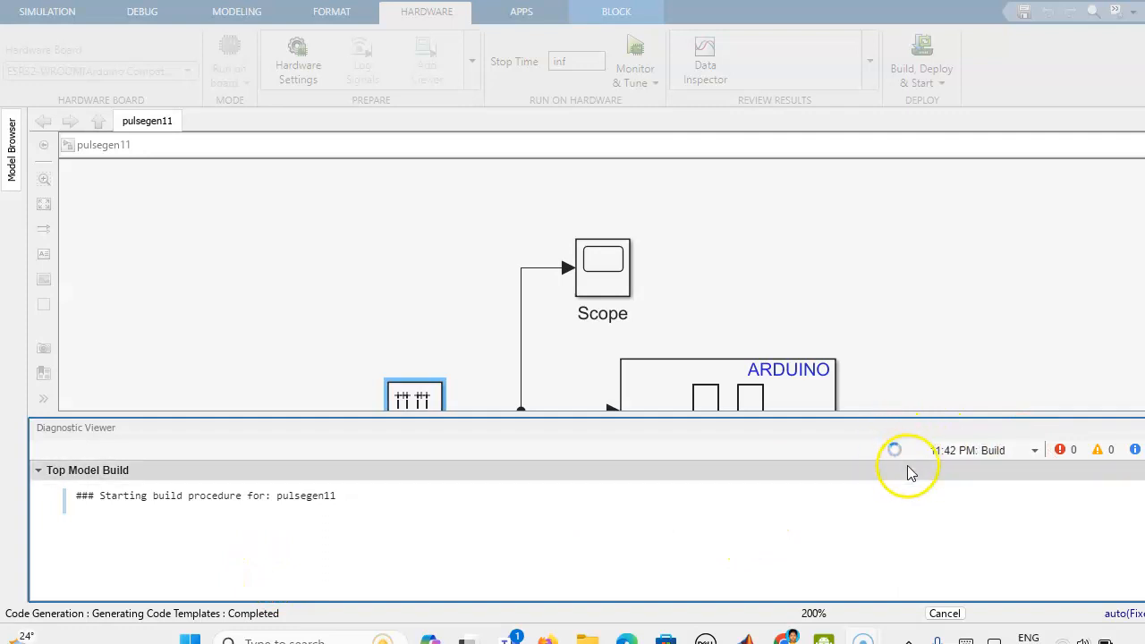
mouse_move(116, 554)
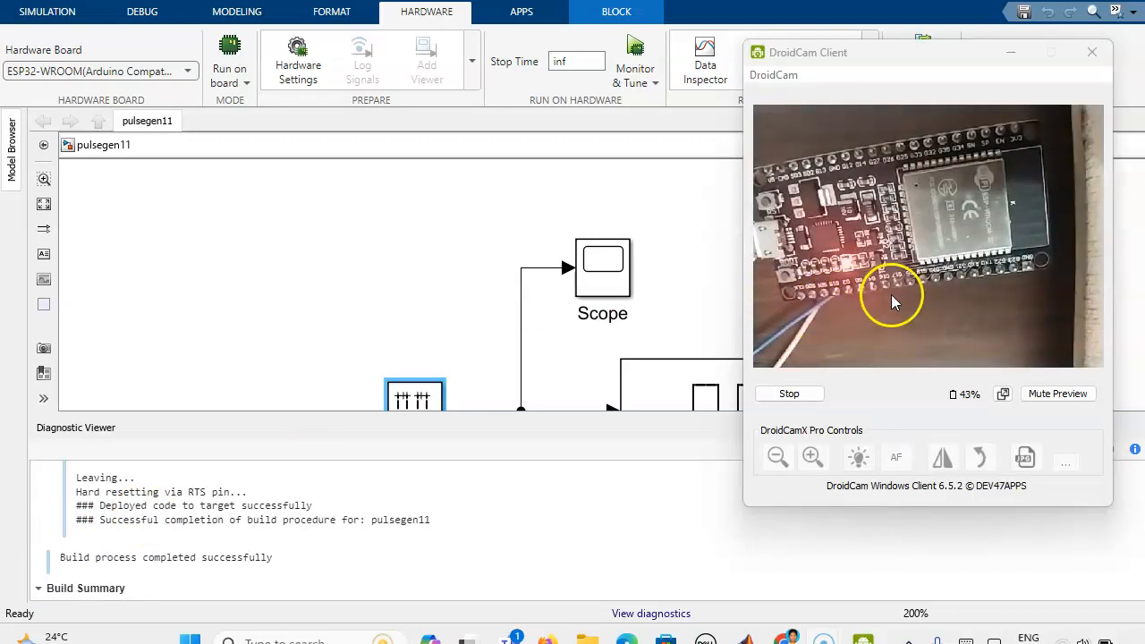
mouse_move(847, 269)
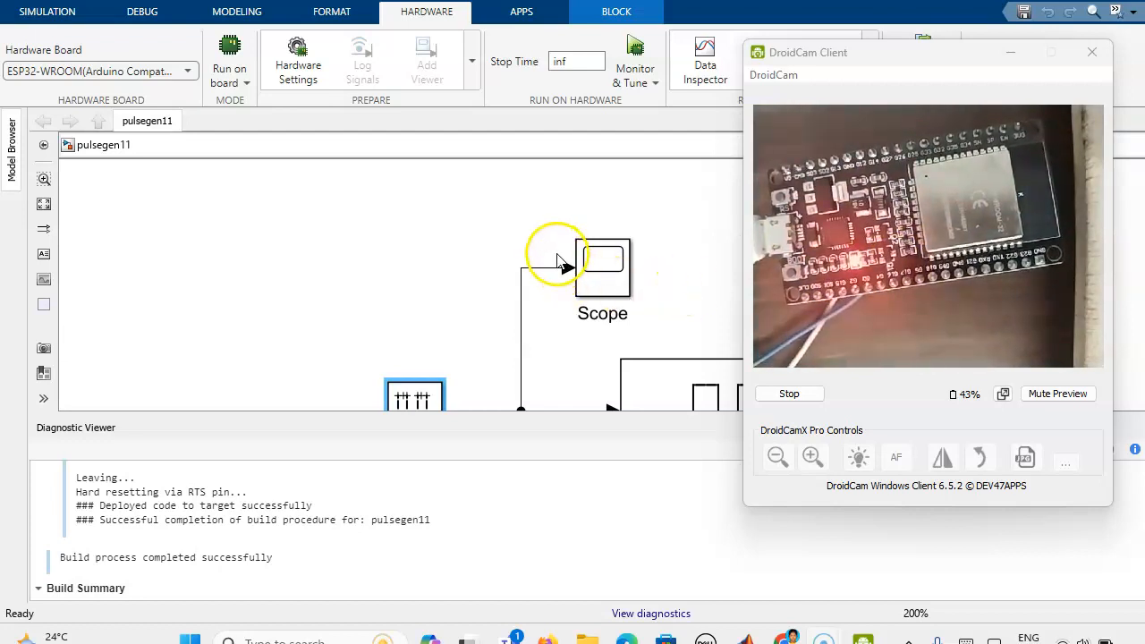
mouse_move(479, 247)
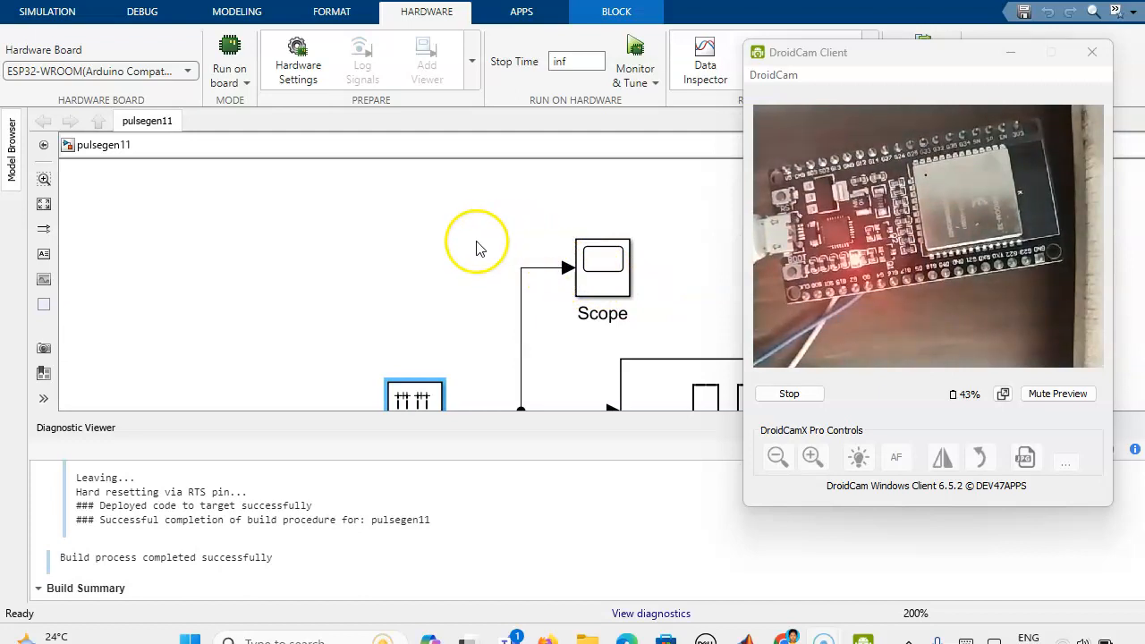
mouse_move(434, 343)
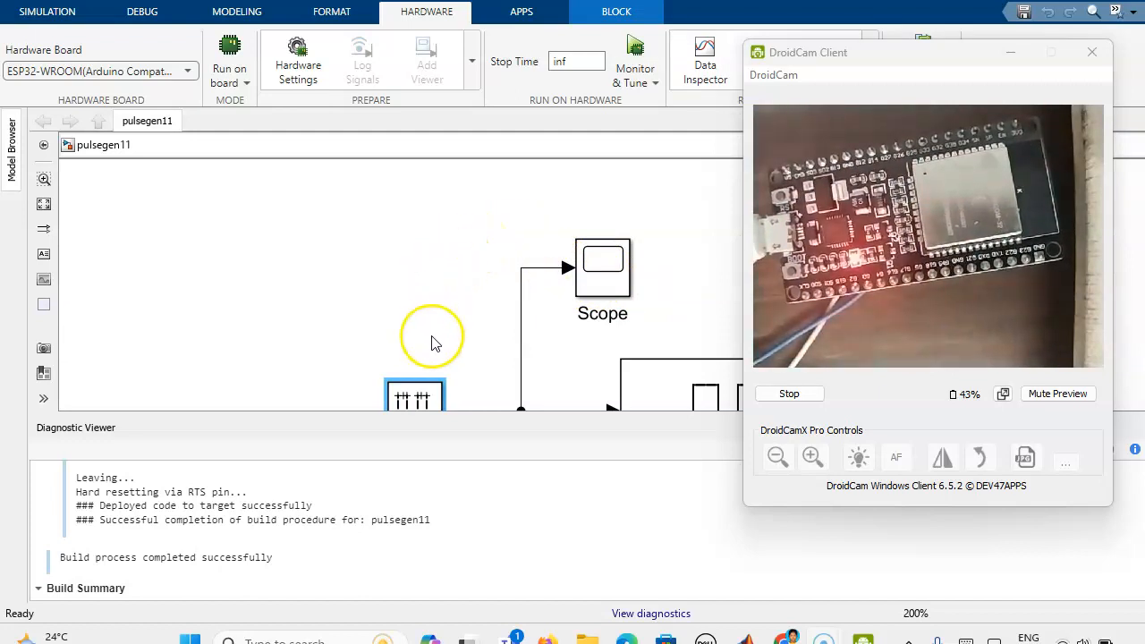
mouse_move(585, 347)
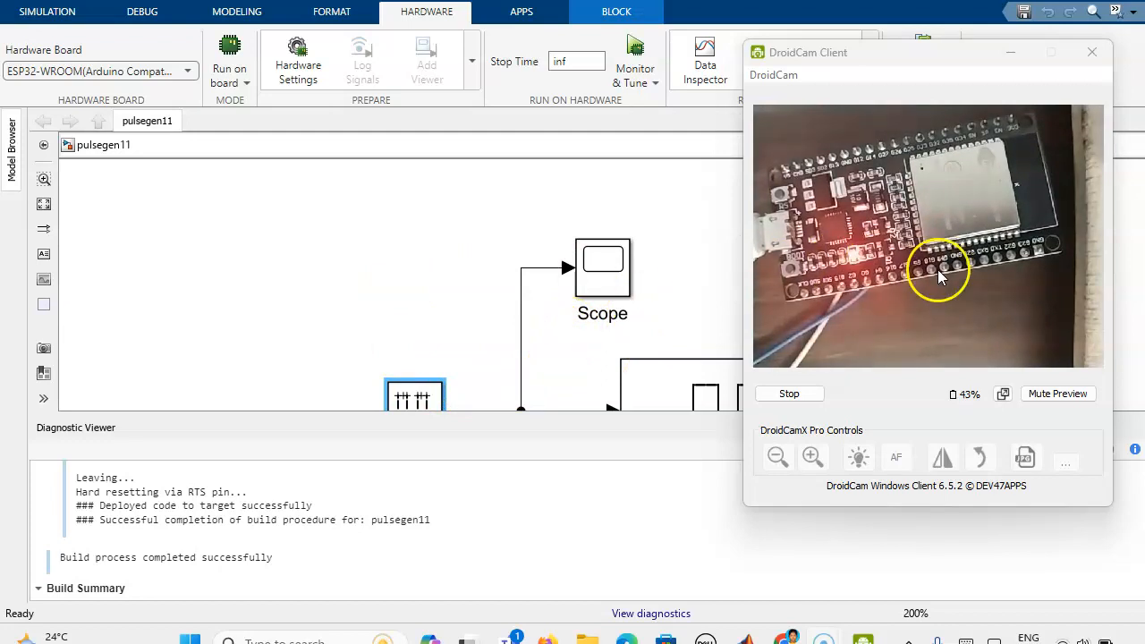
mouse_move(769, 295)
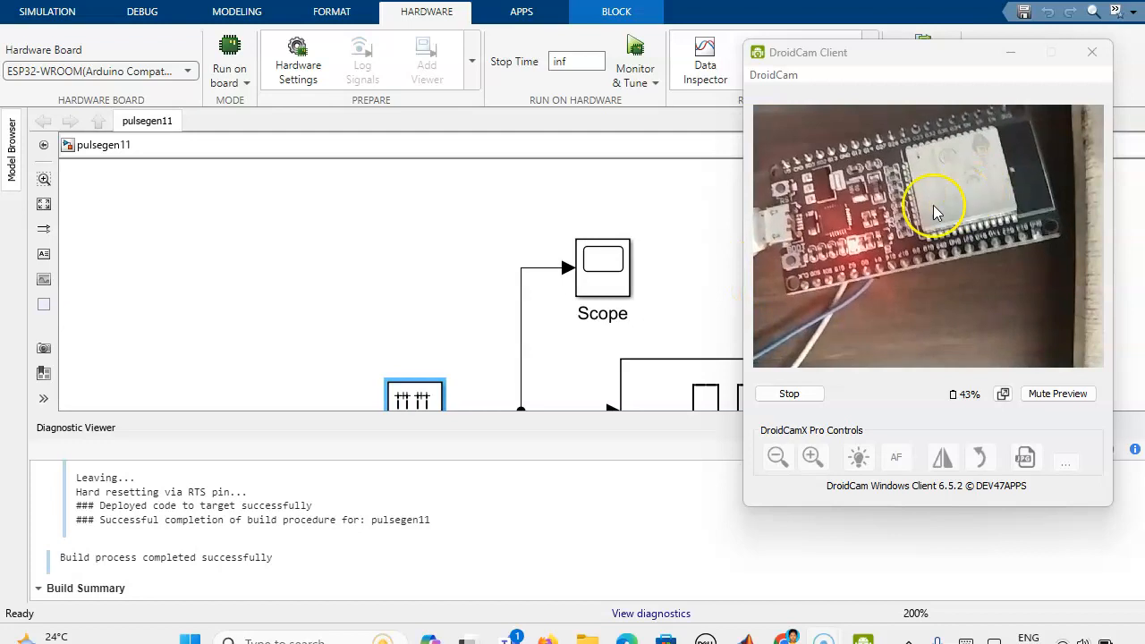
mouse_move(564, 348)
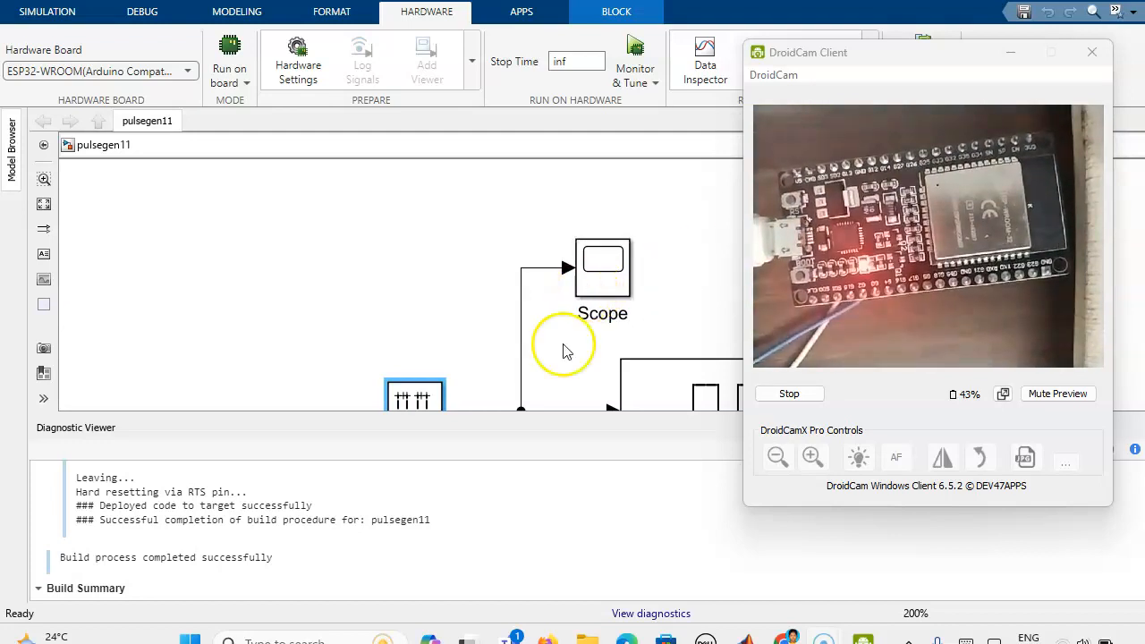
mouse_move(548, 320)
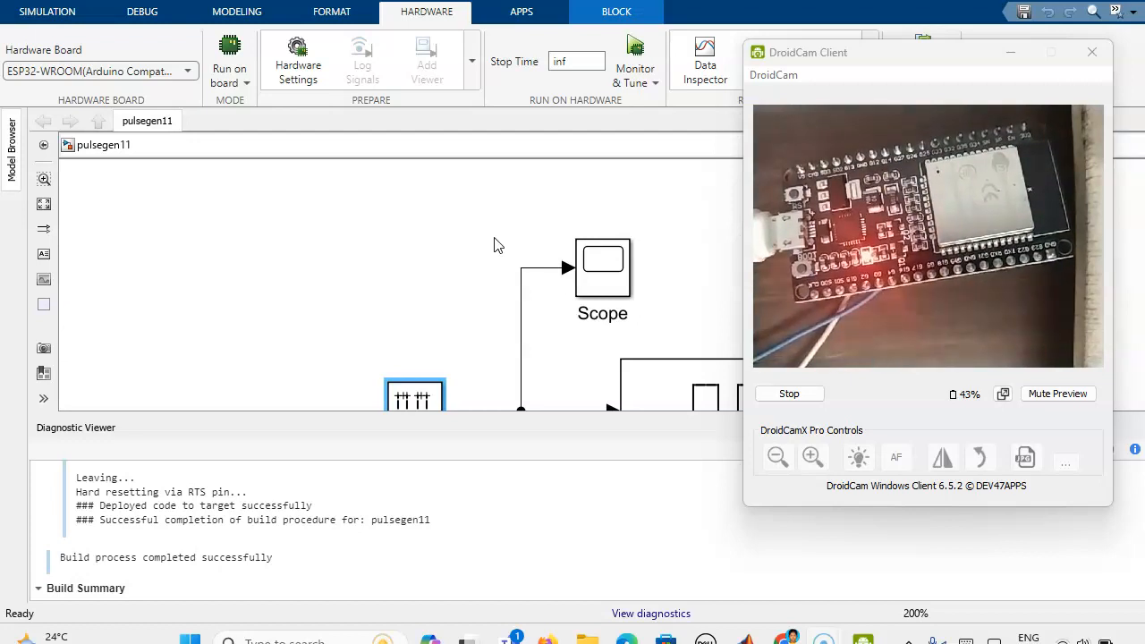
Watch the ESP32 board's LED blink in the DroidCam Client preview
click(416, 398)
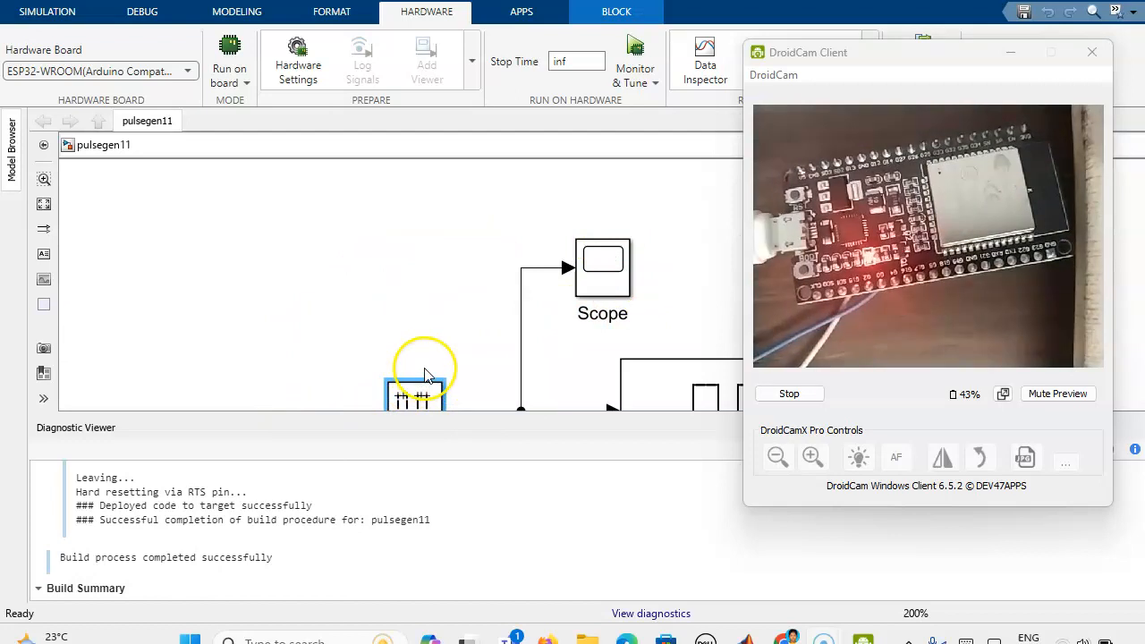
mouse_move(659, 383)
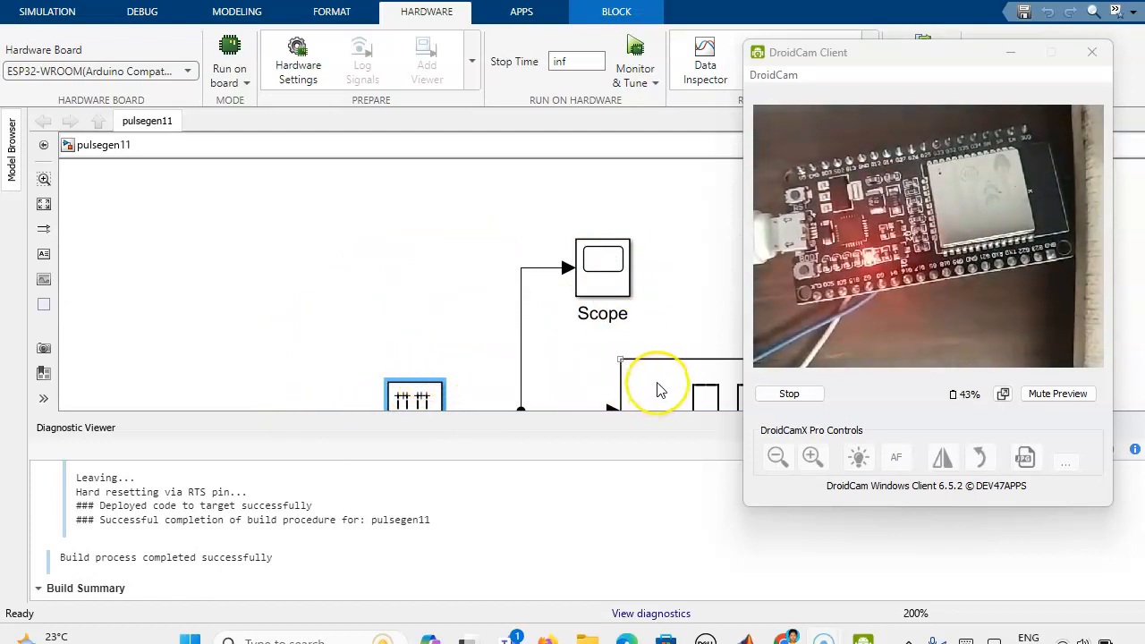
mouse_move(631, 145)
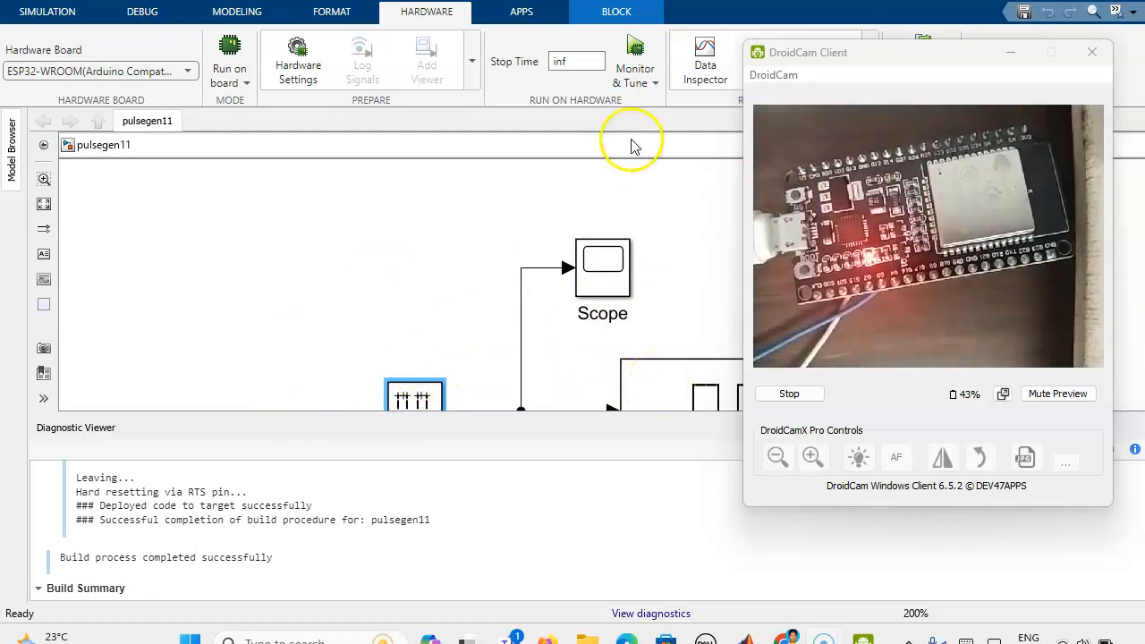